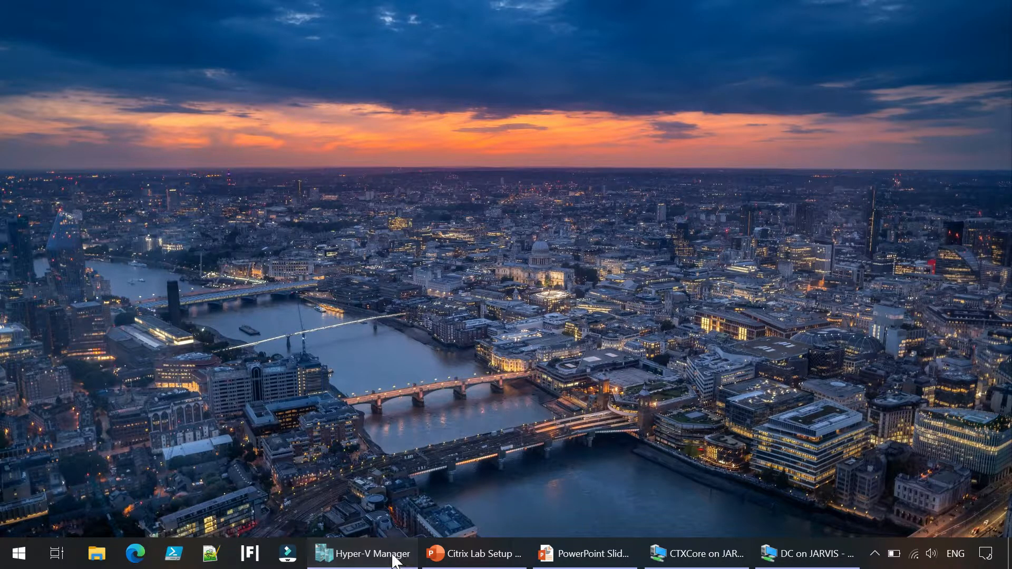
- Review CTXCore's settings: 8192 MB memory, 4 processors and the Dran Lab switch
{"action": "left_click", "coordinate": [378, 553]}
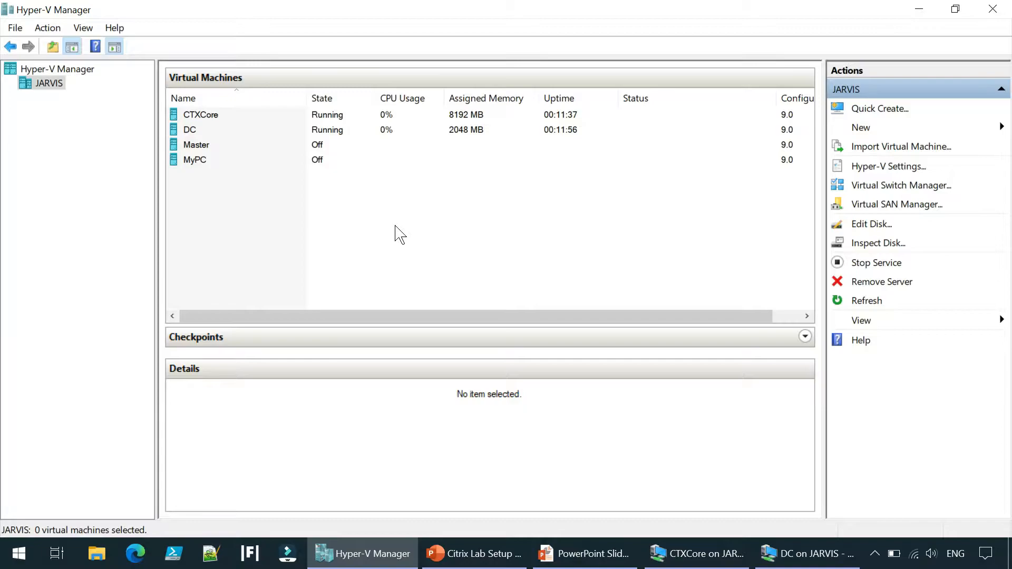
{"action": "mouse_move", "coordinate": [369, 151]}
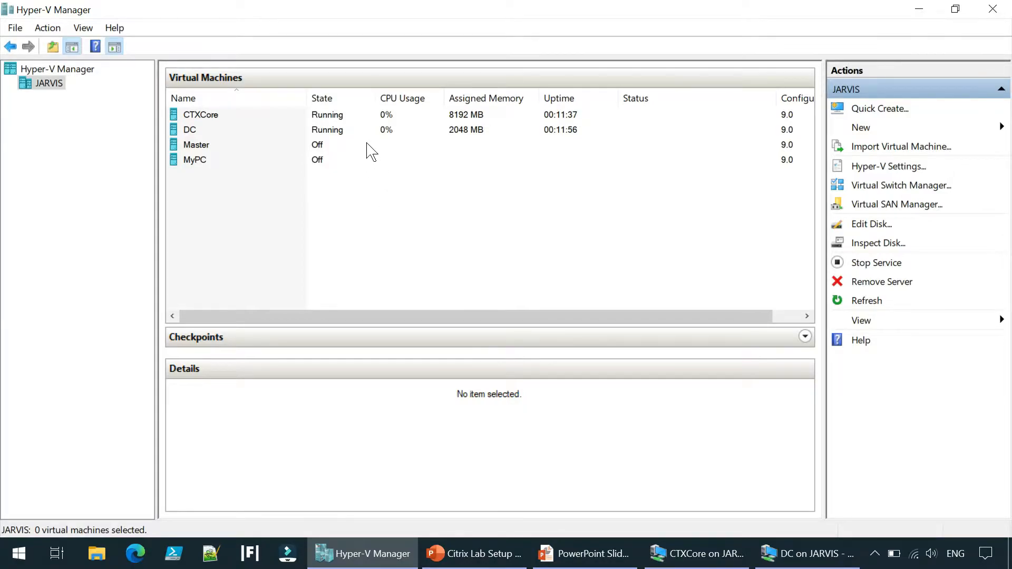
{"action": "right_click", "coordinate": [200, 114]}
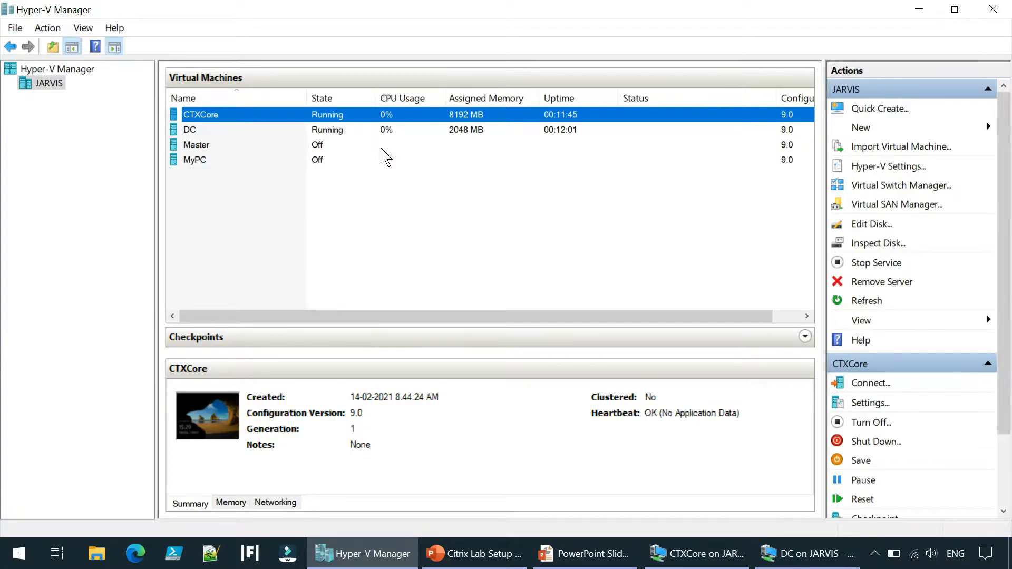
{"action": "left_click", "coordinate": [870, 403]}
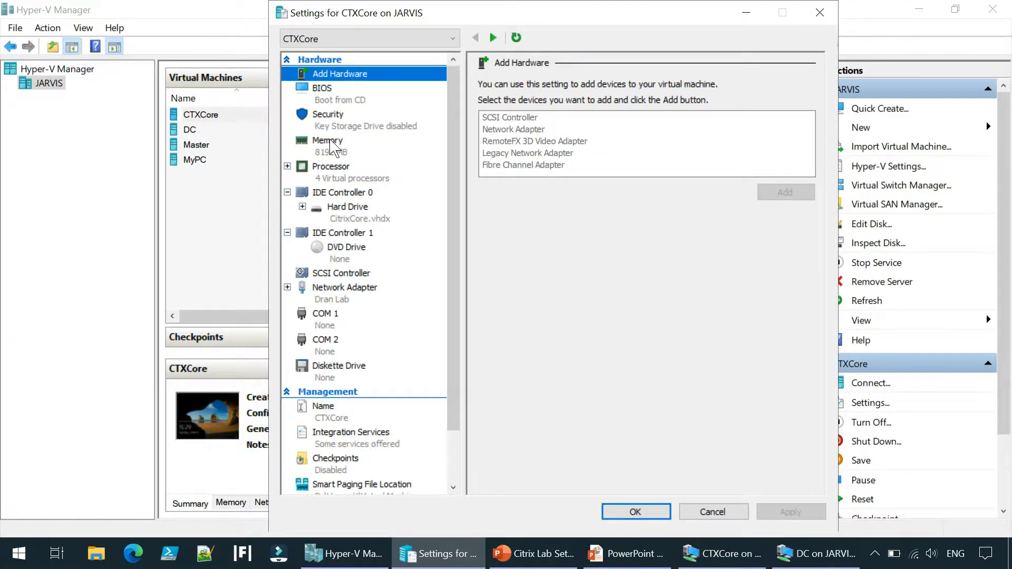
{"action": "left_click", "coordinate": [328, 141]}
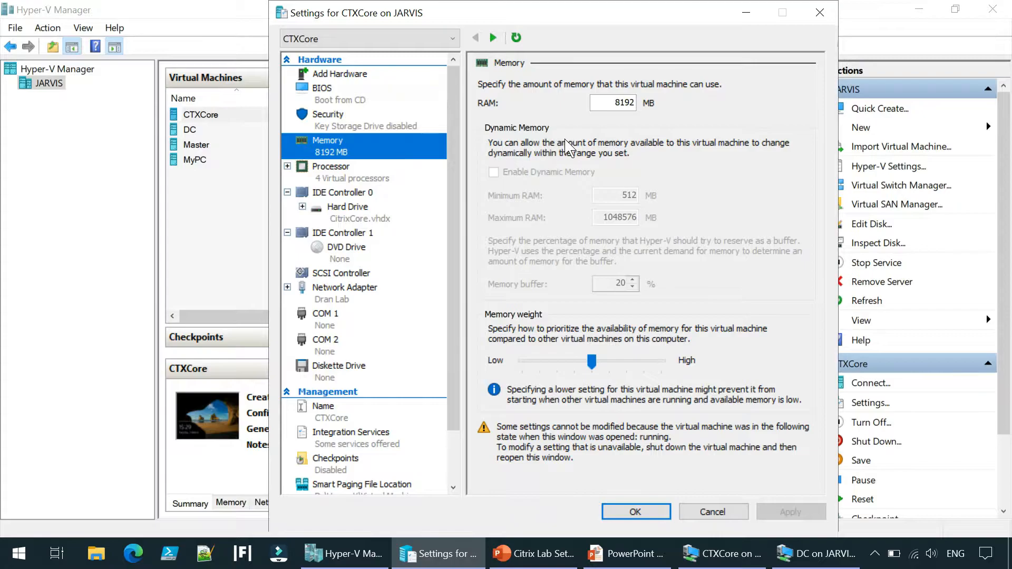
{"action": "left_click", "coordinate": [332, 166]}
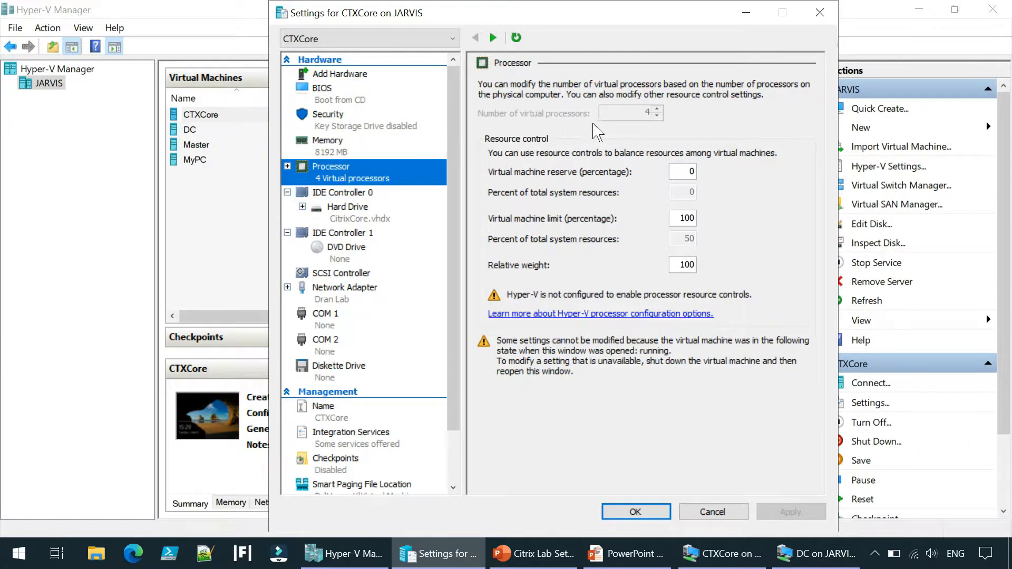
{"action": "left_click", "coordinate": [344, 288]}
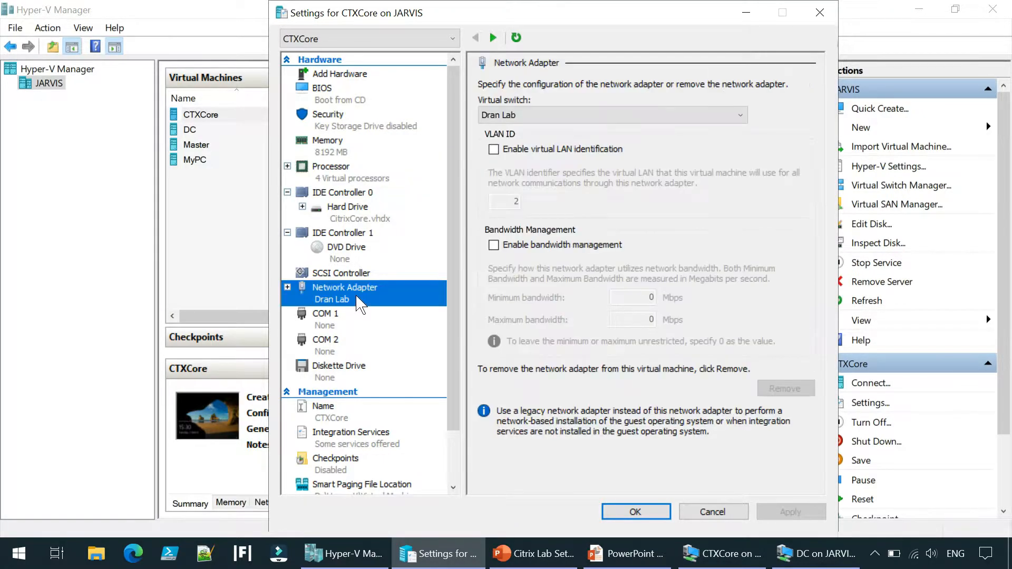
{"action": "mouse_move", "coordinate": [720, 481]}
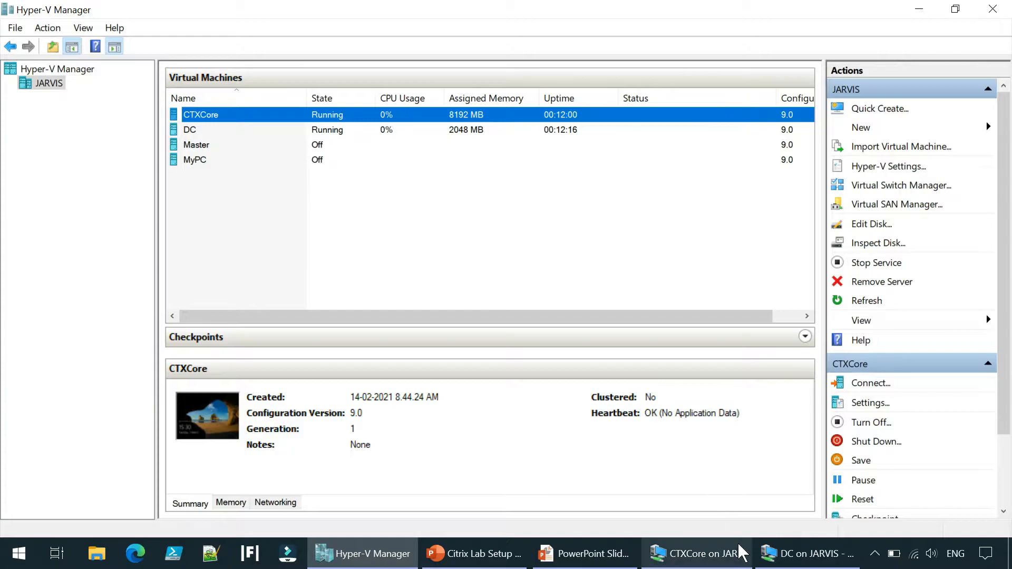
- Rename the CTXCore guest computer to CTXCore and acknowledge the restart notice
{"action": "left_click", "coordinate": [697, 552]}
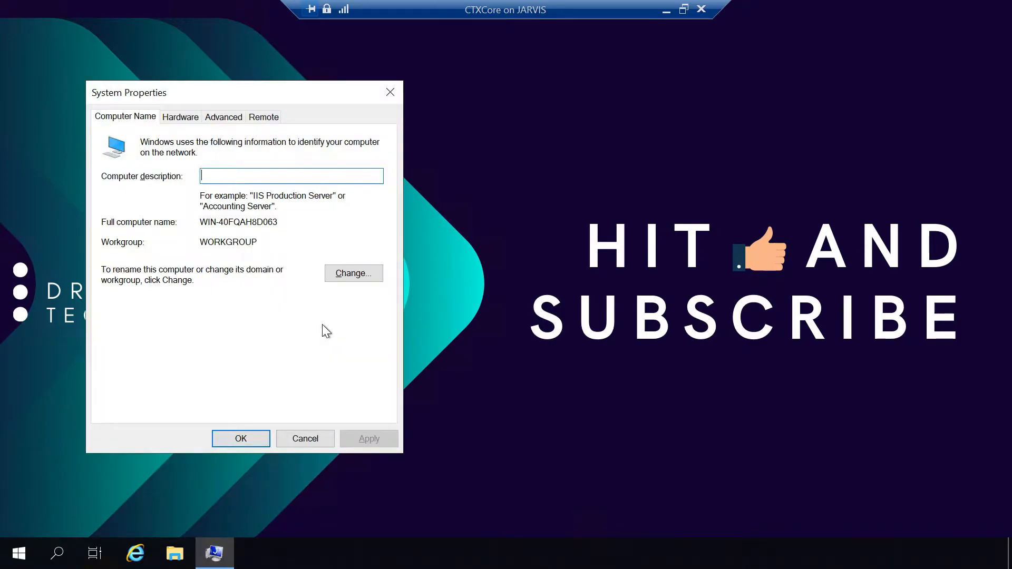
{"action": "mouse_move", "coordinate": [203, 235]}
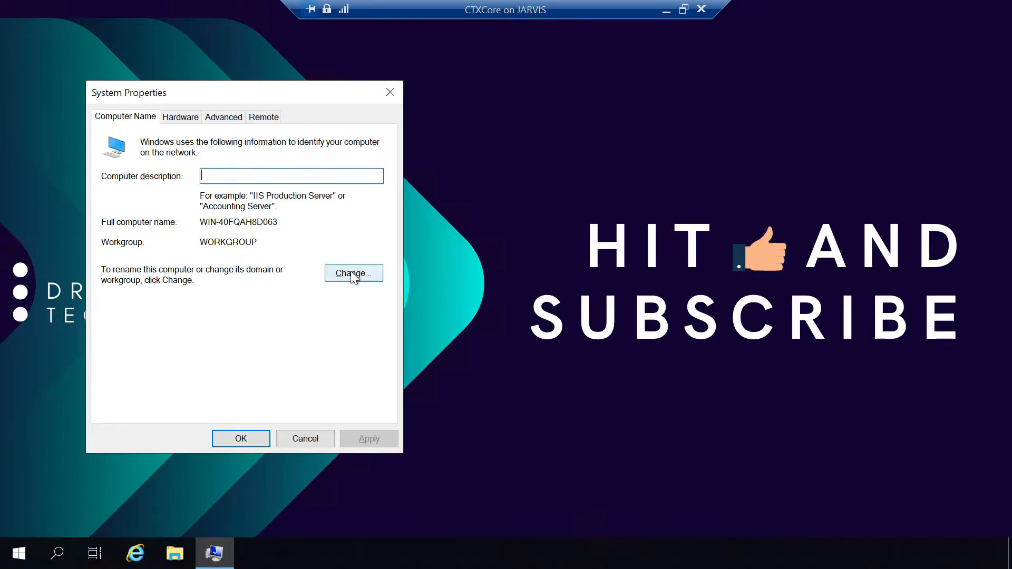
{"action": "left_click", "coordinate": [354, 273]}
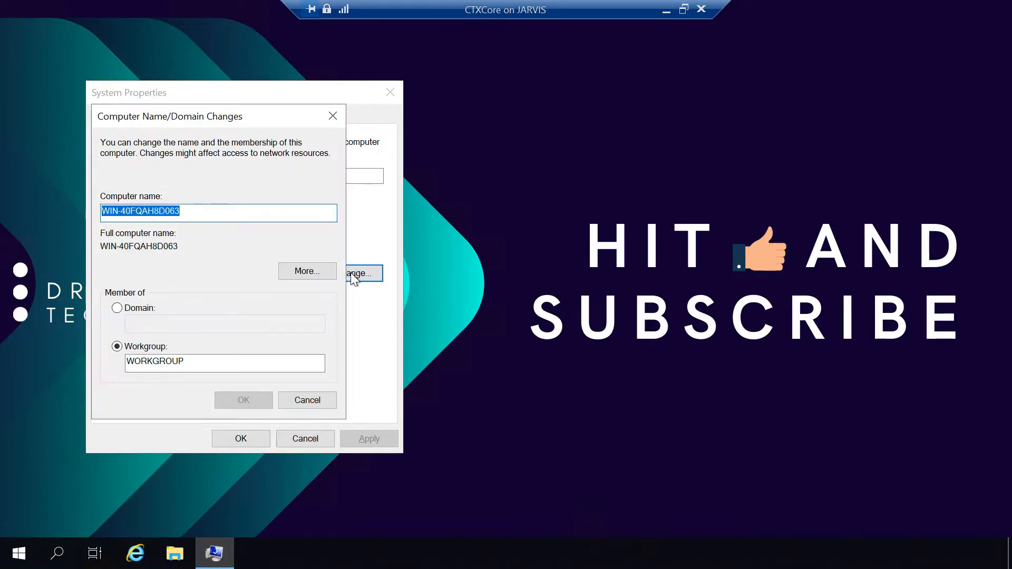
{"action": "type", "text": "CTXCore"}
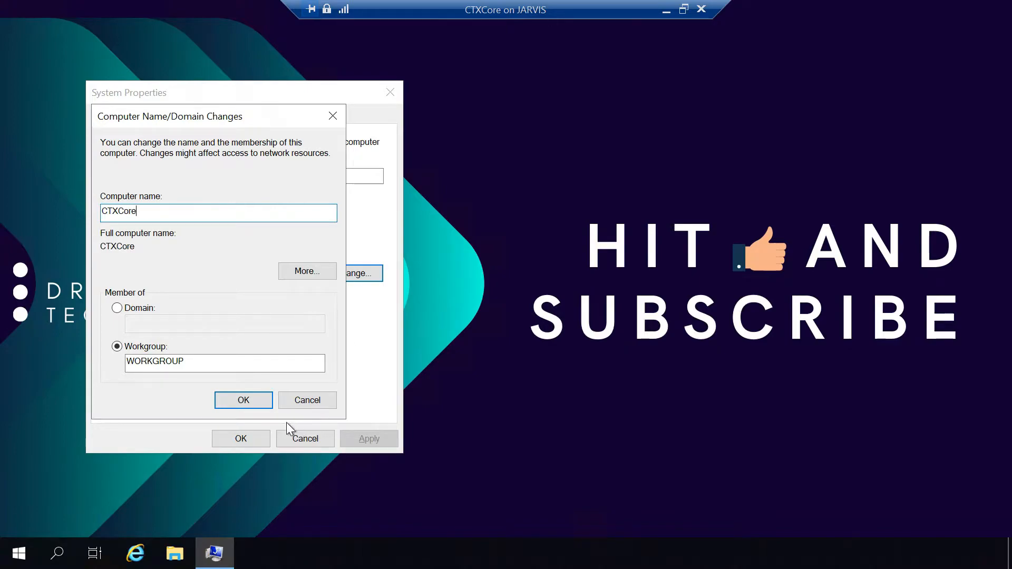
{"action": "left_click", "coordinate": [243, 400]}
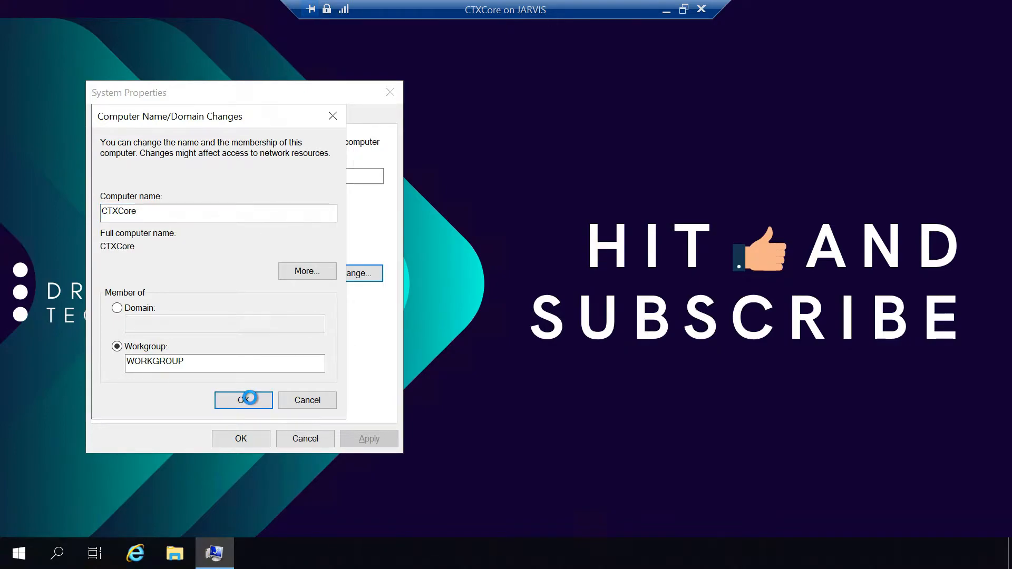
{"action": "left_click", "coordinate": [243, 400]}
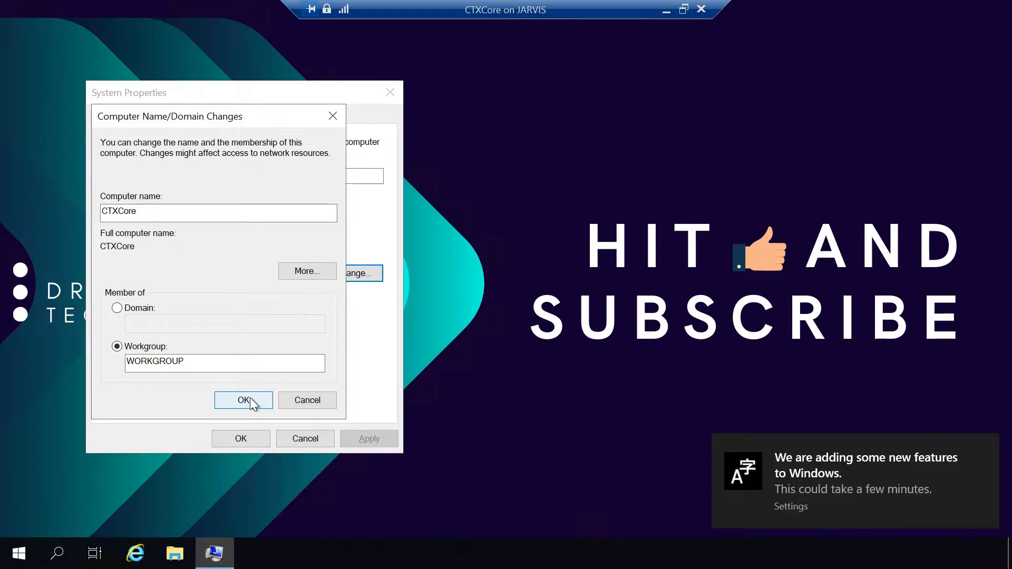
{"action": "left_click", "coordinate": [243, 400]}
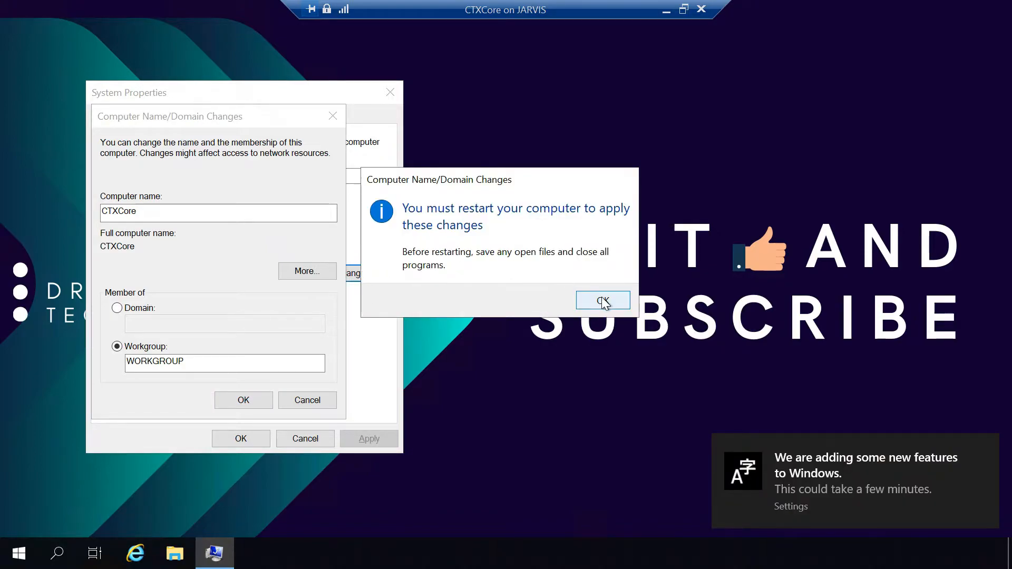
{"action": "left_click", "coordinate": [603, 301]}
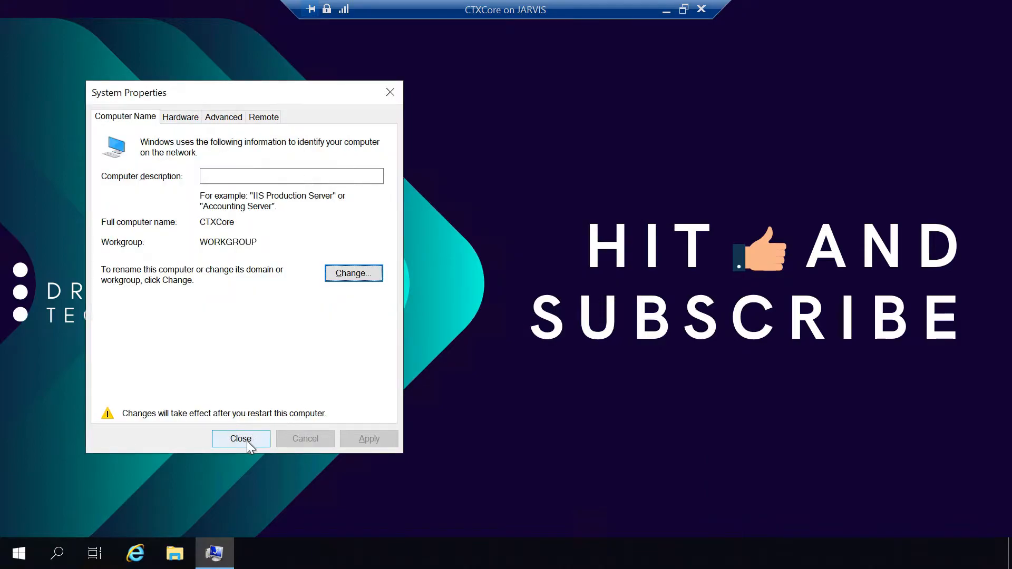
{"action": "left_click", "coordinate": [241, 438]}
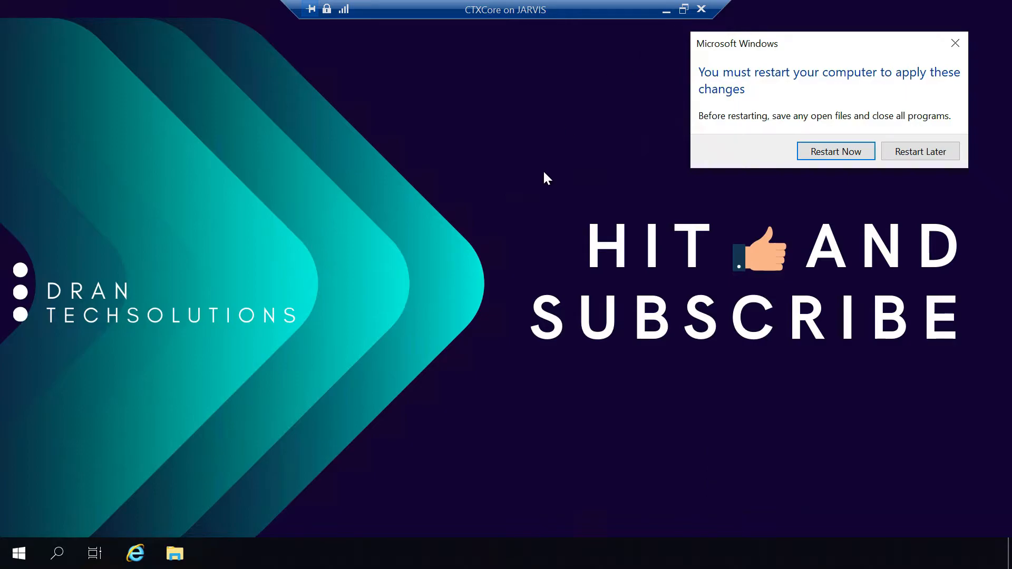
{"action": "mouse_move", "coordinate": [674, 29]}
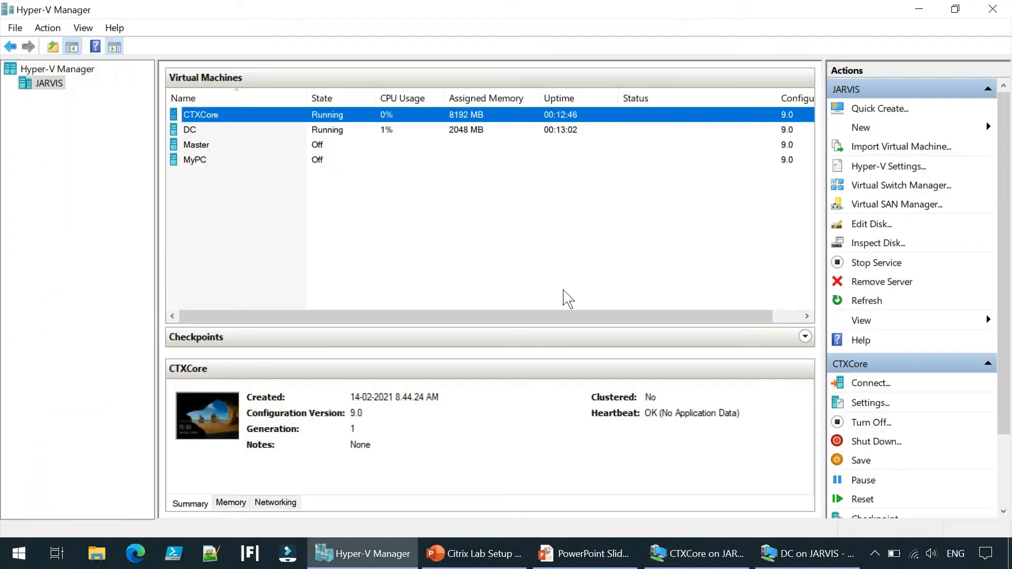
- Inspect DC's Ethernet 3 IPv4 settings: static 192.168.10.11, gateway 192.168.10.1, DNS 192.168.10.11
{"action": "left_click", "coordinate": [811, 554]}
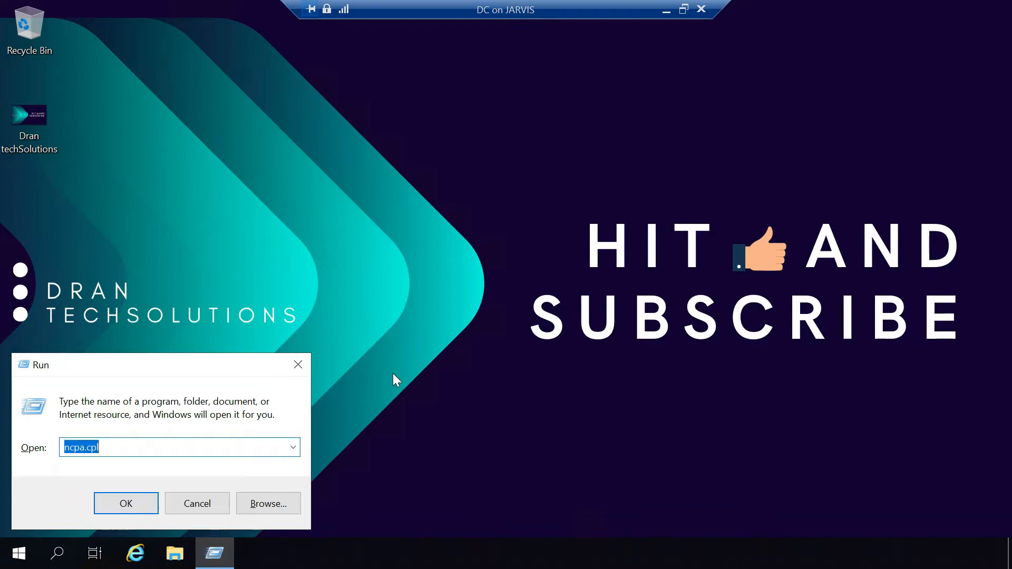
{"action": "left_click", "coordinate": [126, 503]}
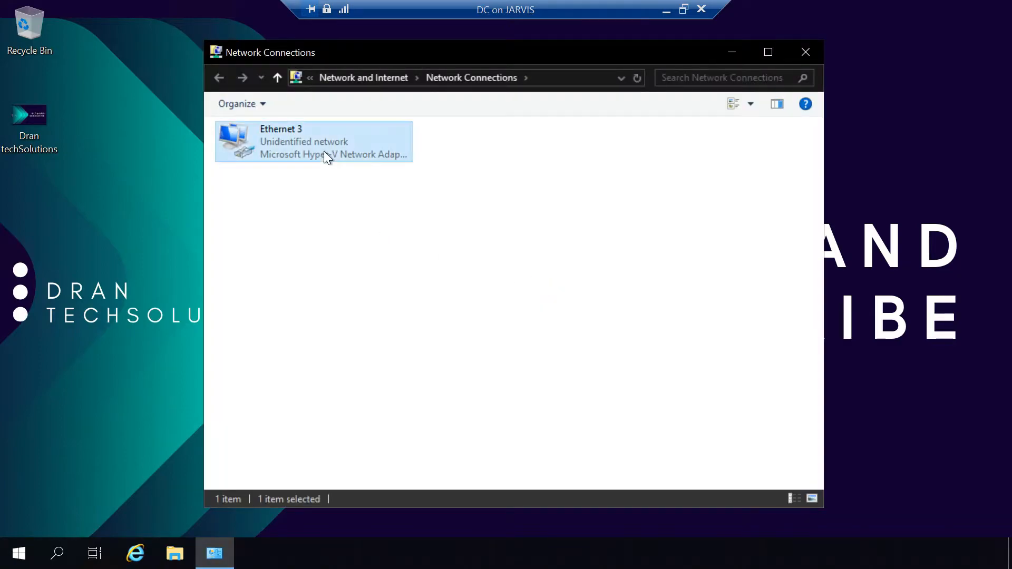
{"action": "double_click", "coordinate": [307, 141]}
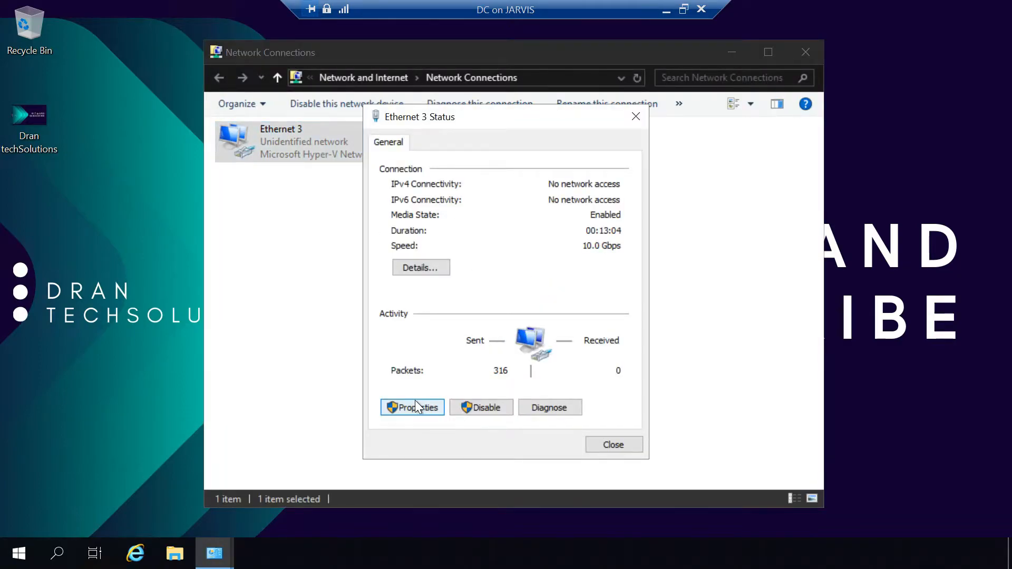
{"action": "left_click", "coordinate": [412, 407]}
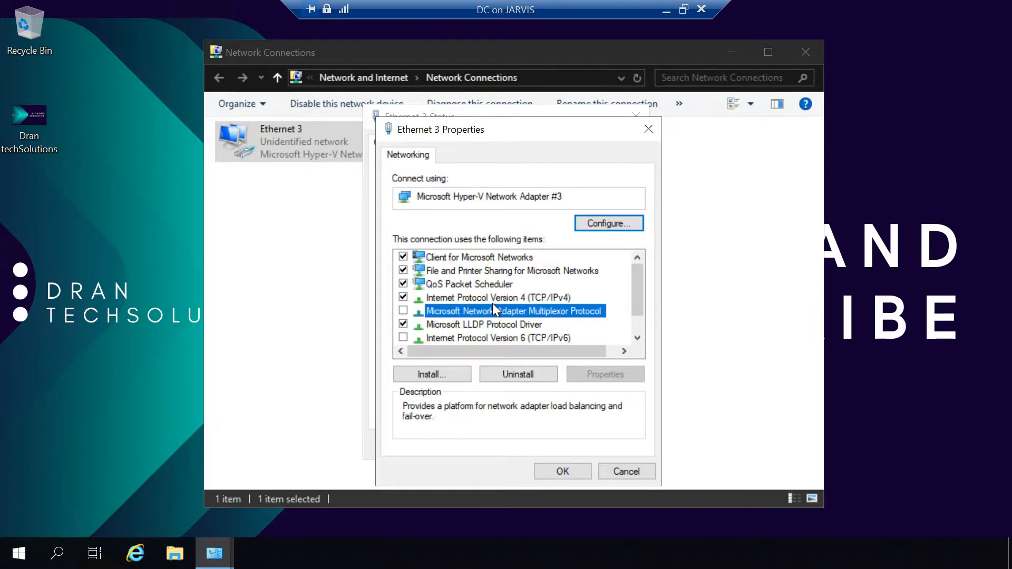
{"action": "left_click", "coordinate": [498, 297]}
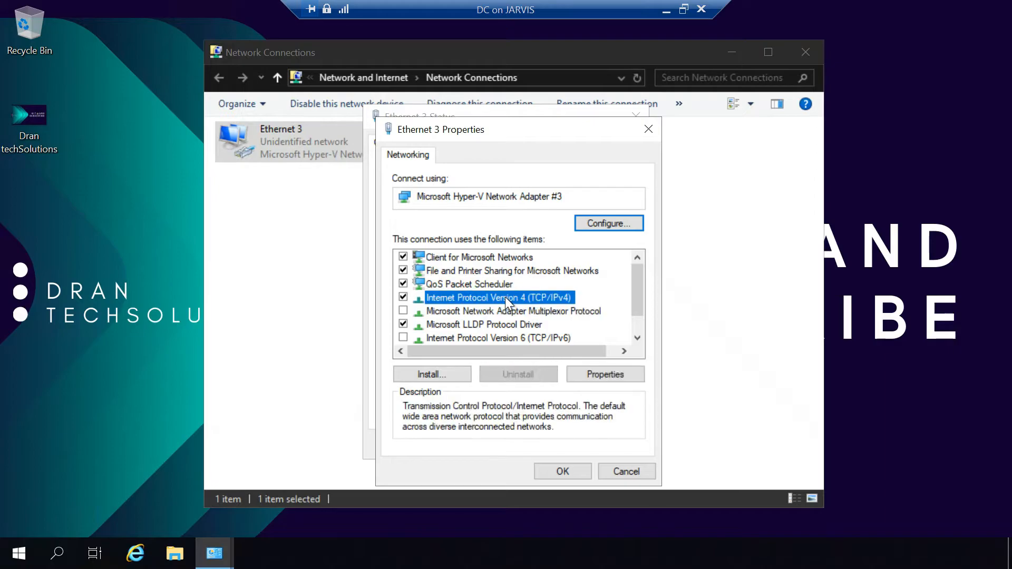
{"action": "left_click", "coordinate": [605, 374]}
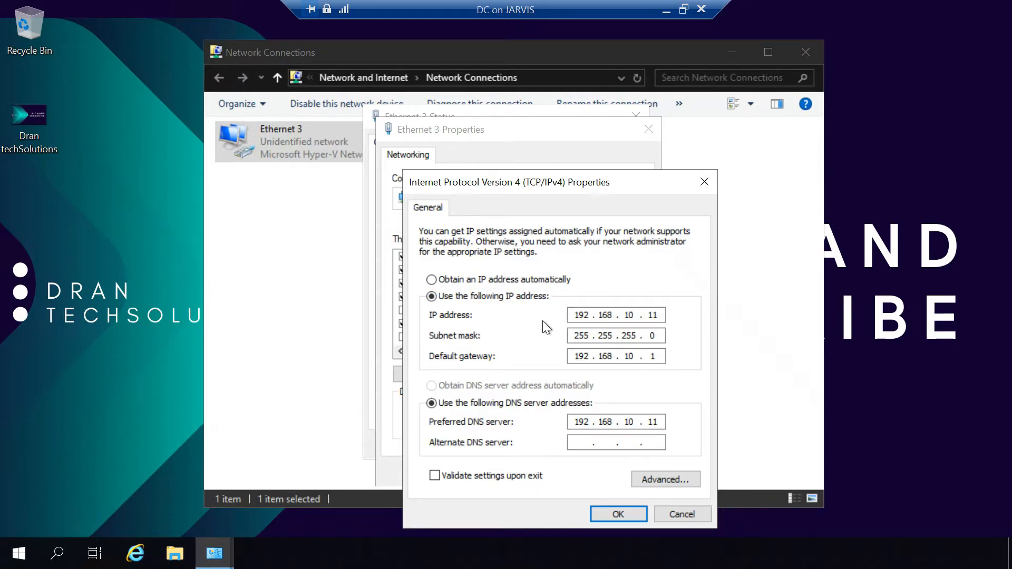
{"action": "mouse_move", "coordinate": [565, 343]}
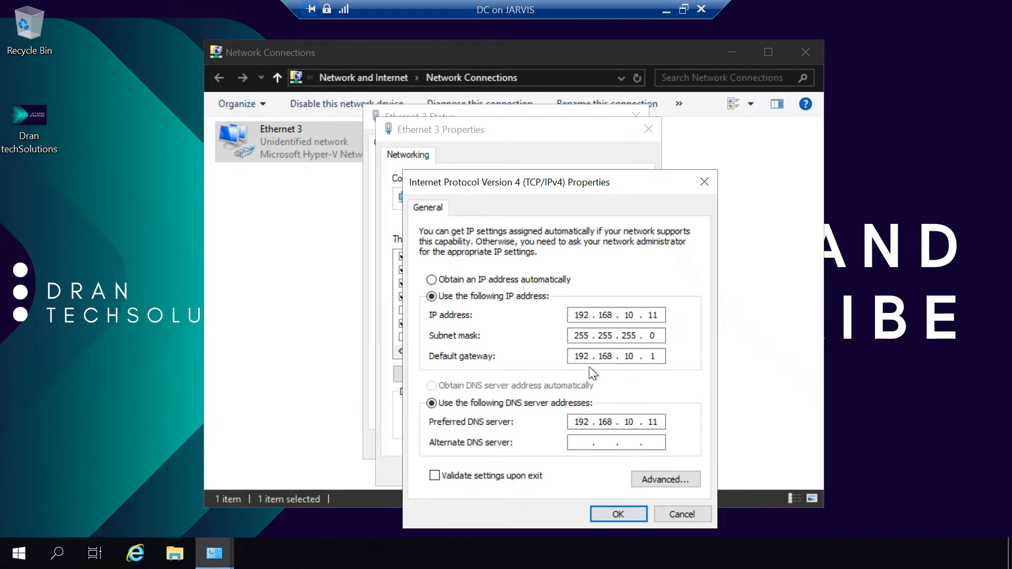
{"action": "mouse_move", "coordinate": [637, 376]}
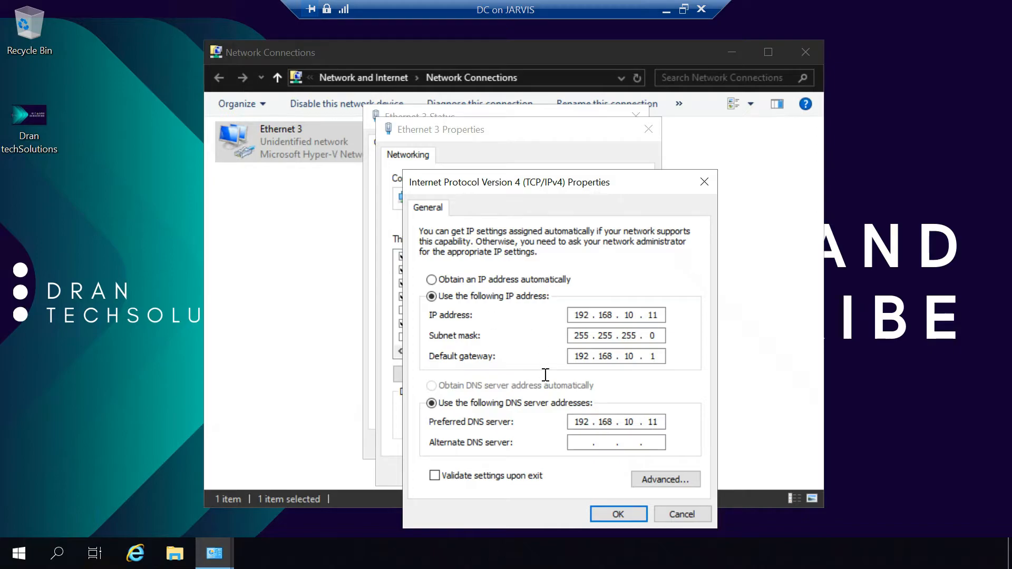
{"action": "mouse_move", "coordinate": [637, 503]}
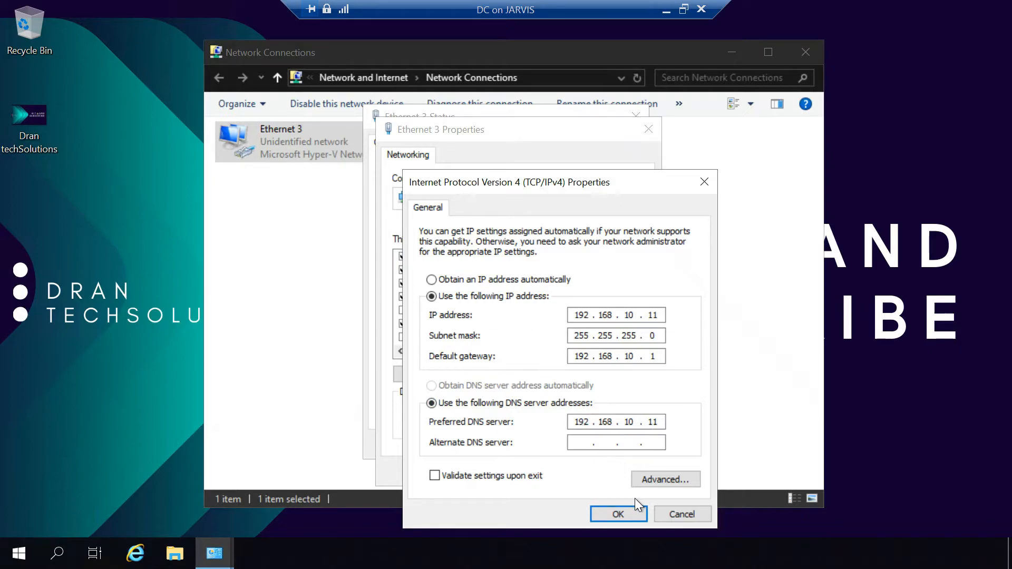
{"action": "mouse_move", "coordinate": [675, 339]}
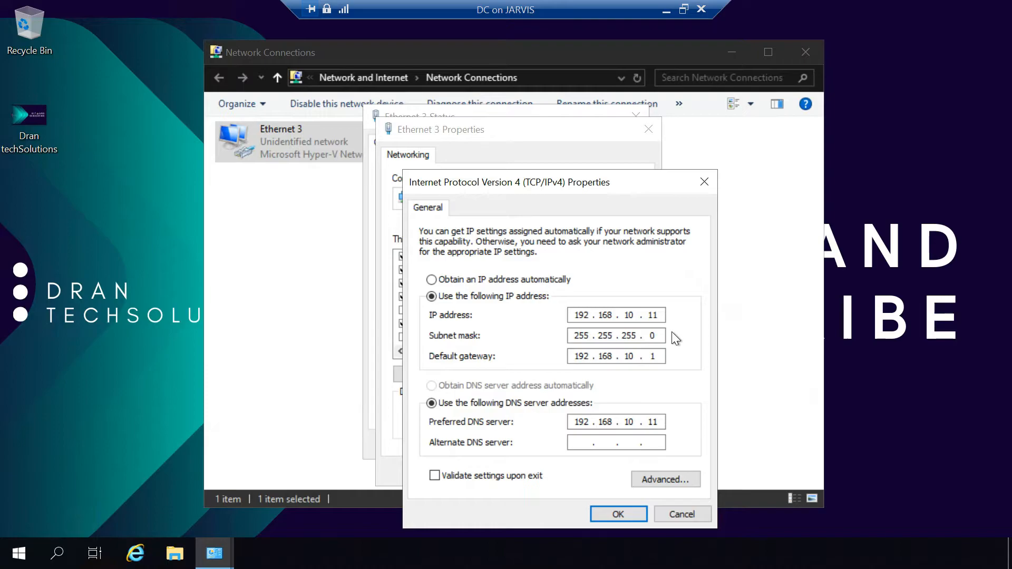
{"action": "mouse_move", "coordinate": [673, 348]}
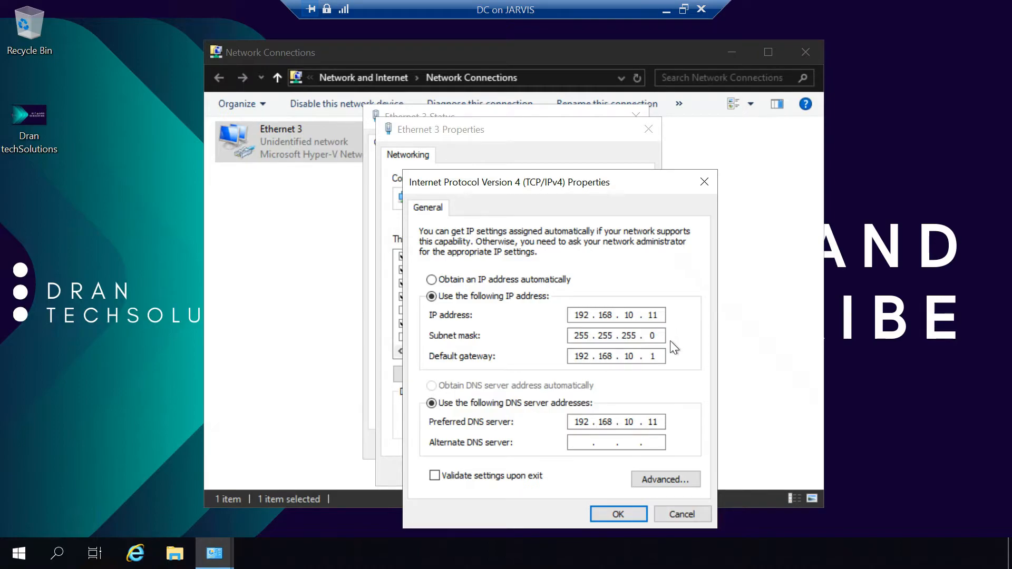
{"action": "mouse_move", "coordinate": [680, 420]}
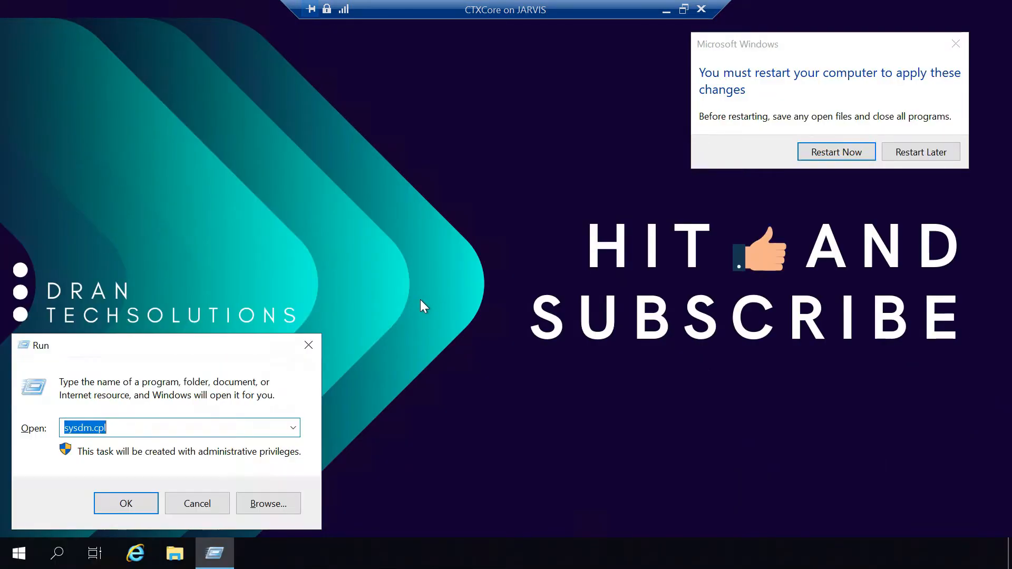
- Give CTXCore's Ethernet adapter static IP 192.168.10.12, mask 255.255.255.0, gateway 192.168.10.1
{"action": "type", "text": "ncpa.c"}
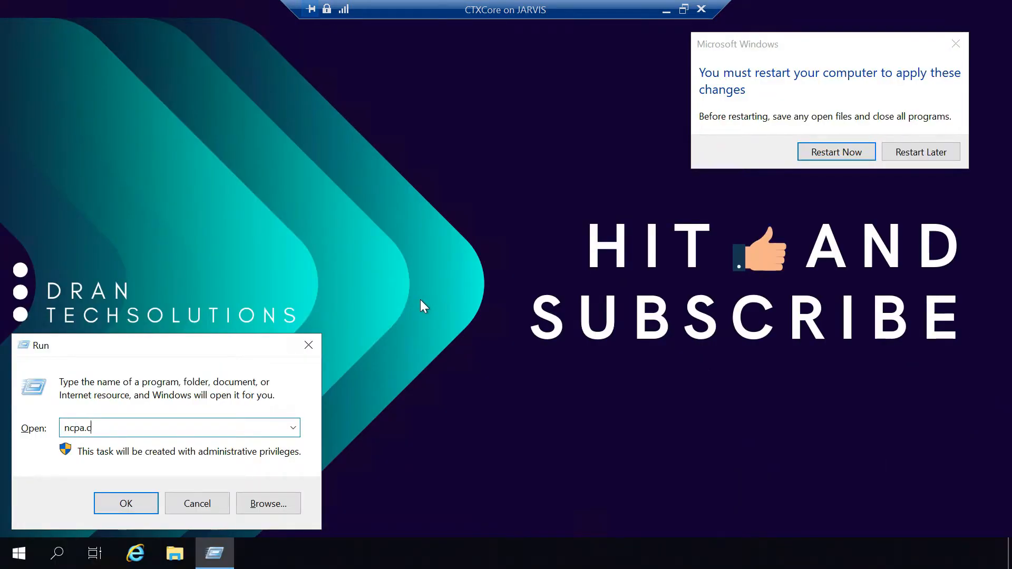
{"action": "left_click", "coordinate": [125, 503]}
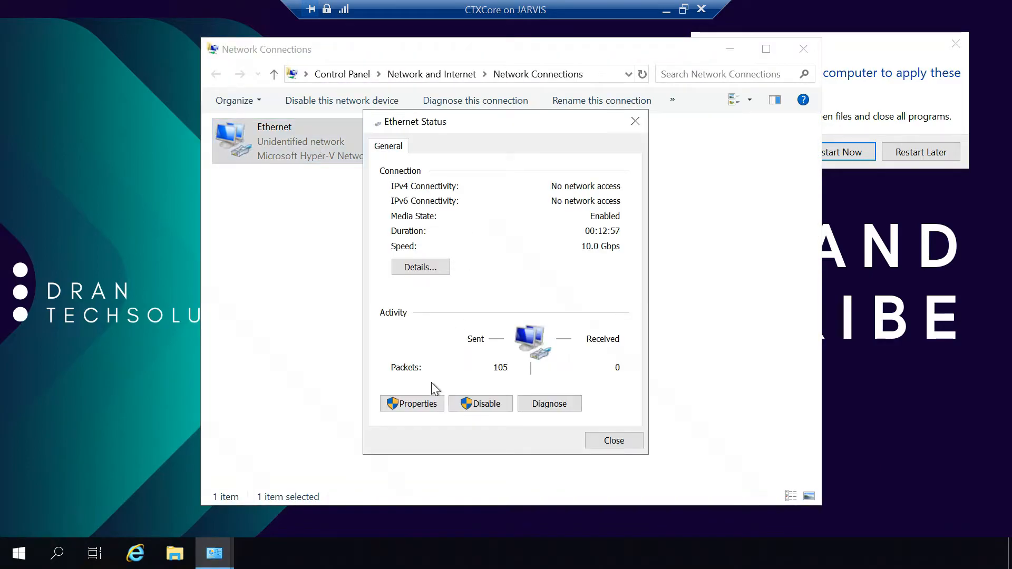
{"action": "left_click", "coordinate": [412, 403]}
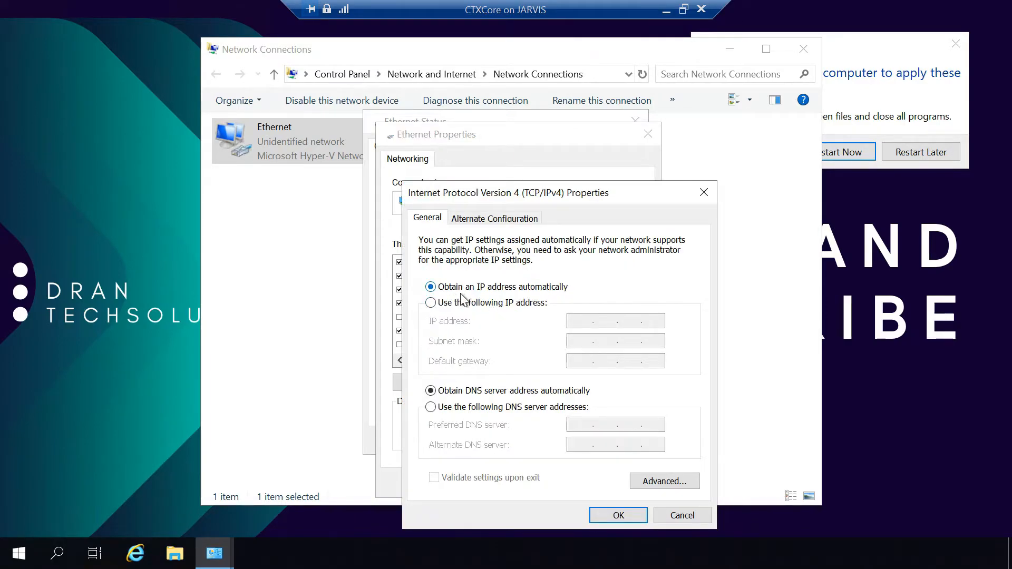
{"action": "left_click", "coordinate": [430, 303]}
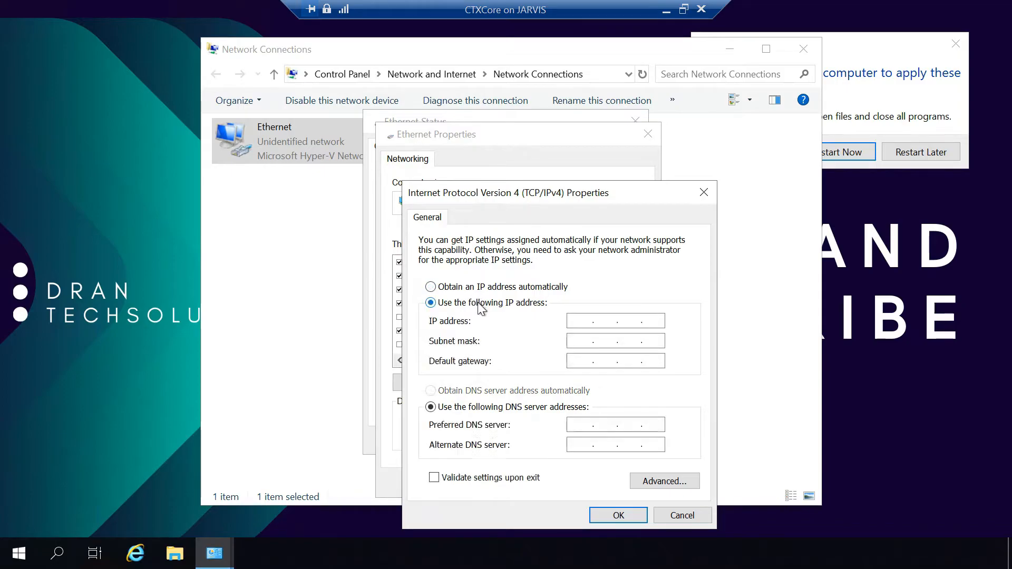
{"action": "left_click", "coordinate": [604, 321]}
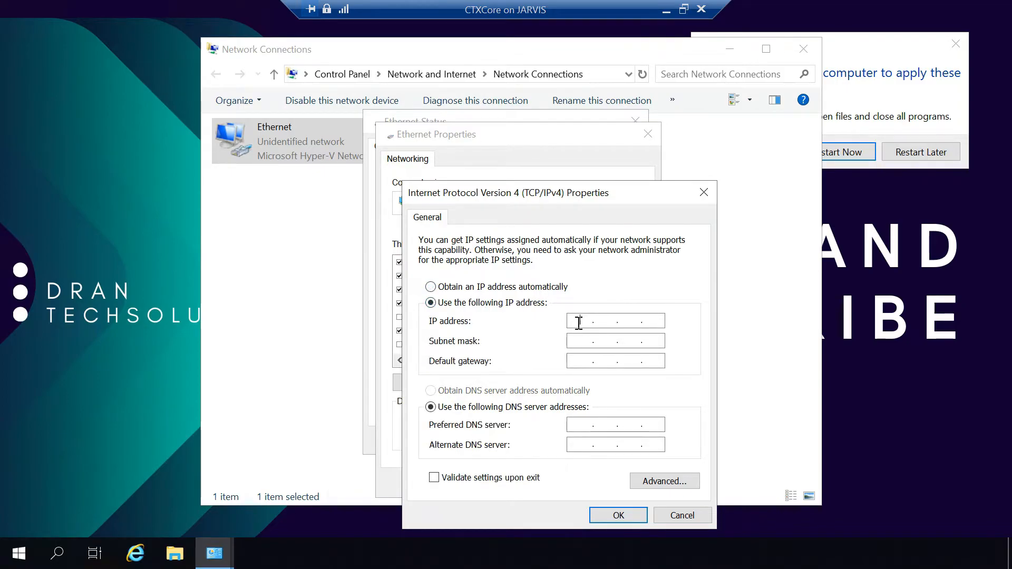
{"action": "type", "text": "192.16"}
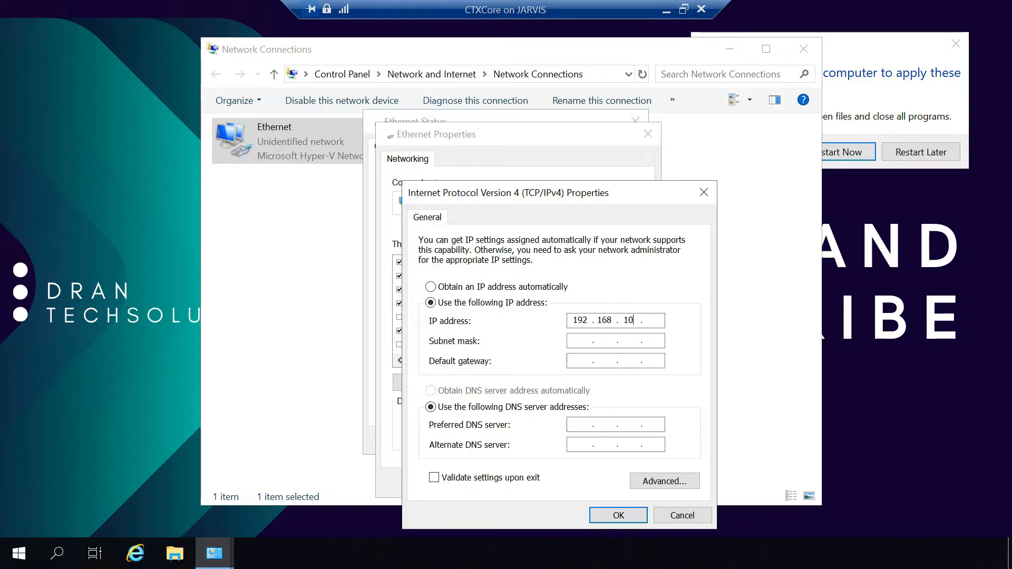
{"action": "type", "text": "12"}
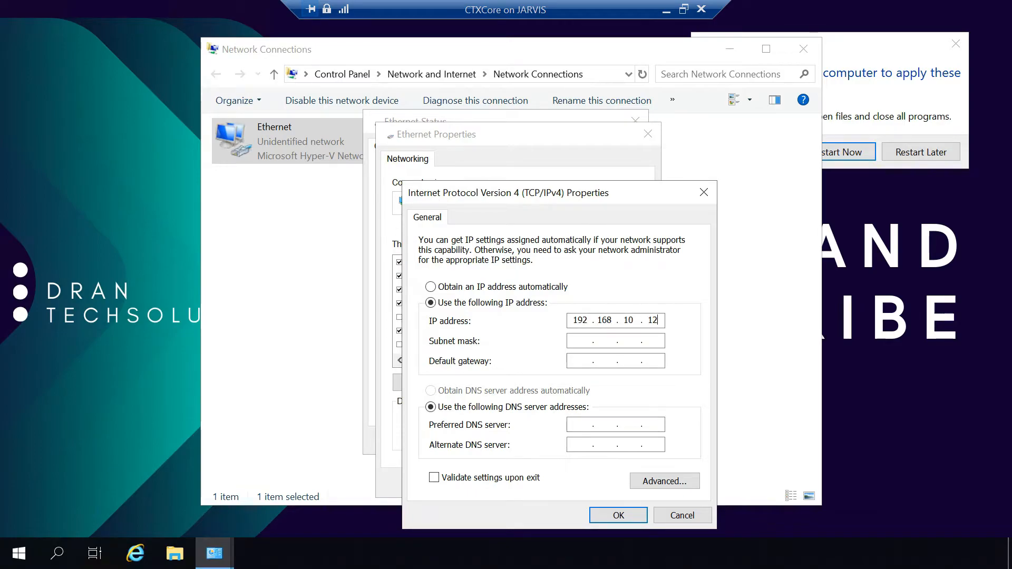
{"action": "type", "text": "255.255.255.0"}
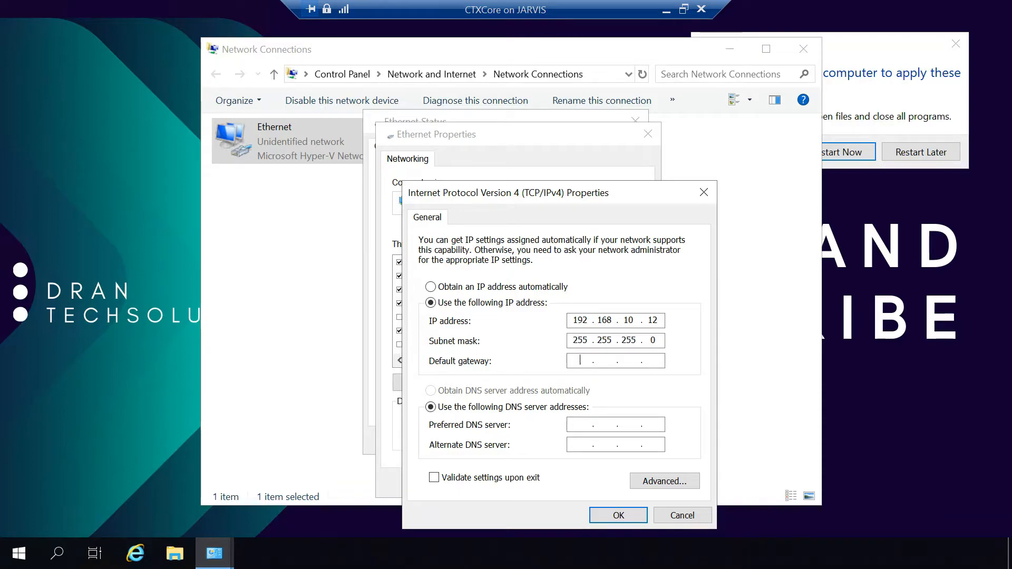
{"action": "type", "text": "192 . 168 . 10 . 1"}
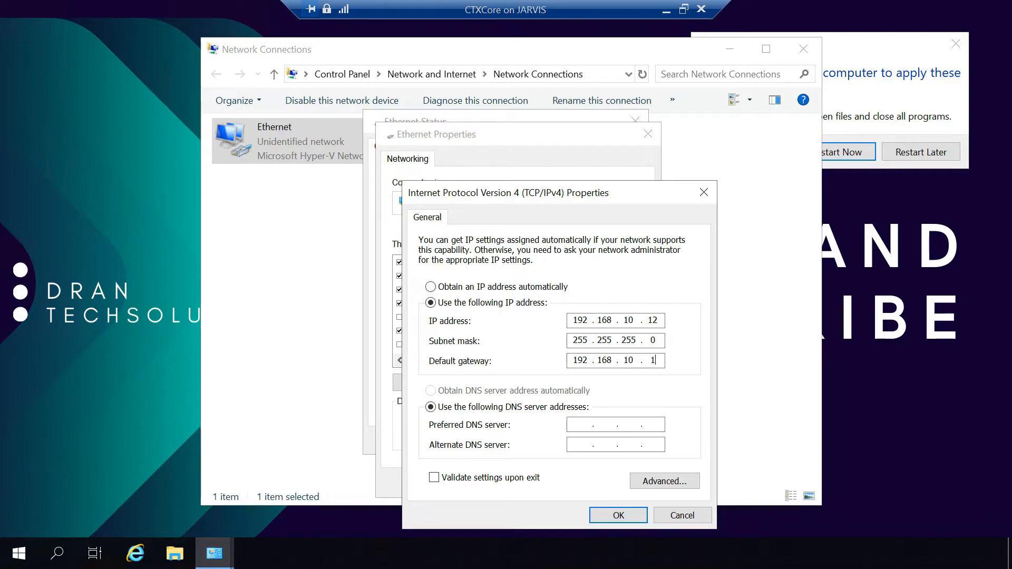
- Set preferred DNS to 192.168.10.11, apply, close network windows and restart CTXCore
{"action": "left_click", "coordinate": [588, 425]}
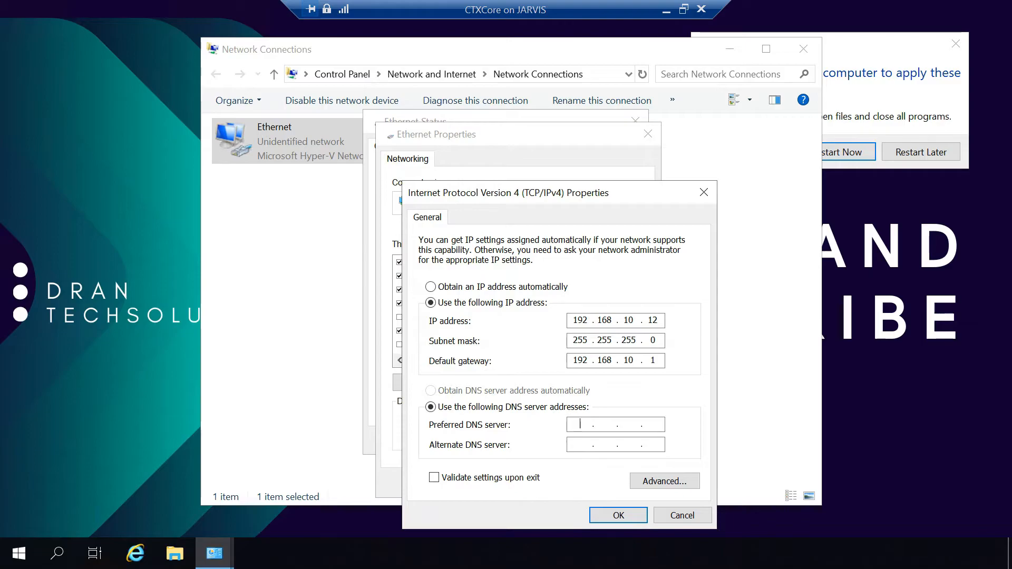
{"action": "type", "text": "192168.10."}
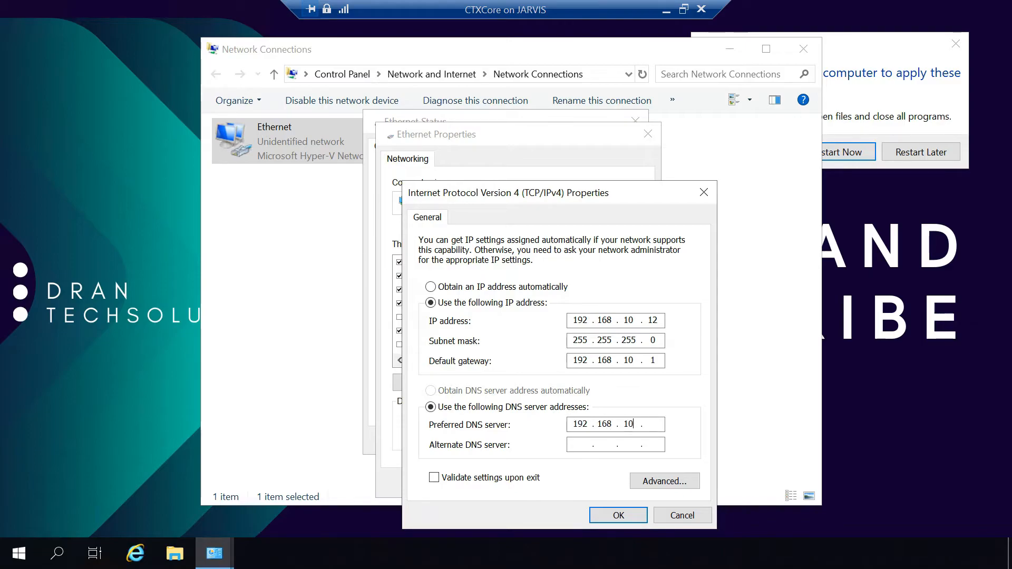
{"action": "type", "text": "11"}
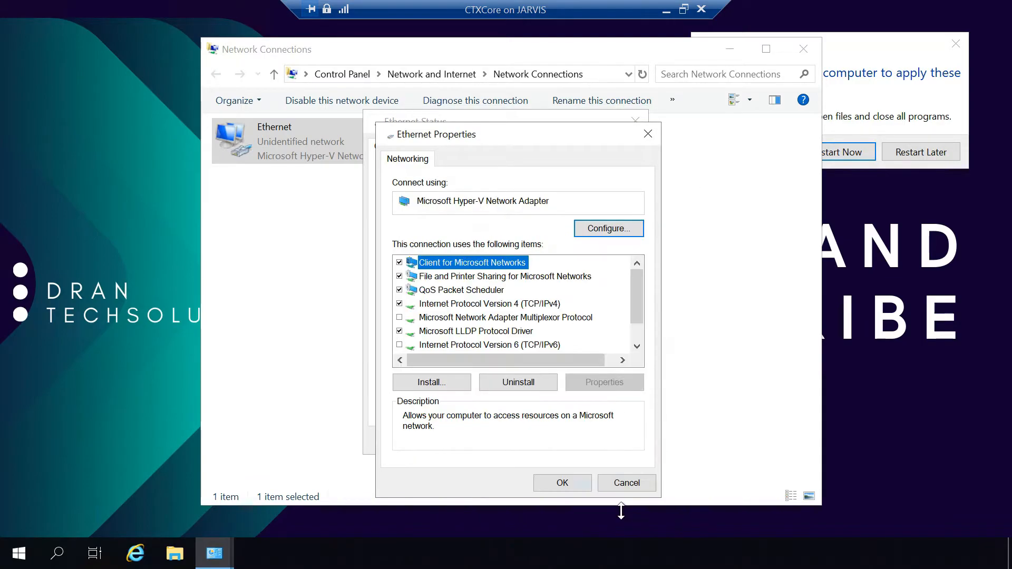
{"action": "left_click", "coordinate": [626, 483]}
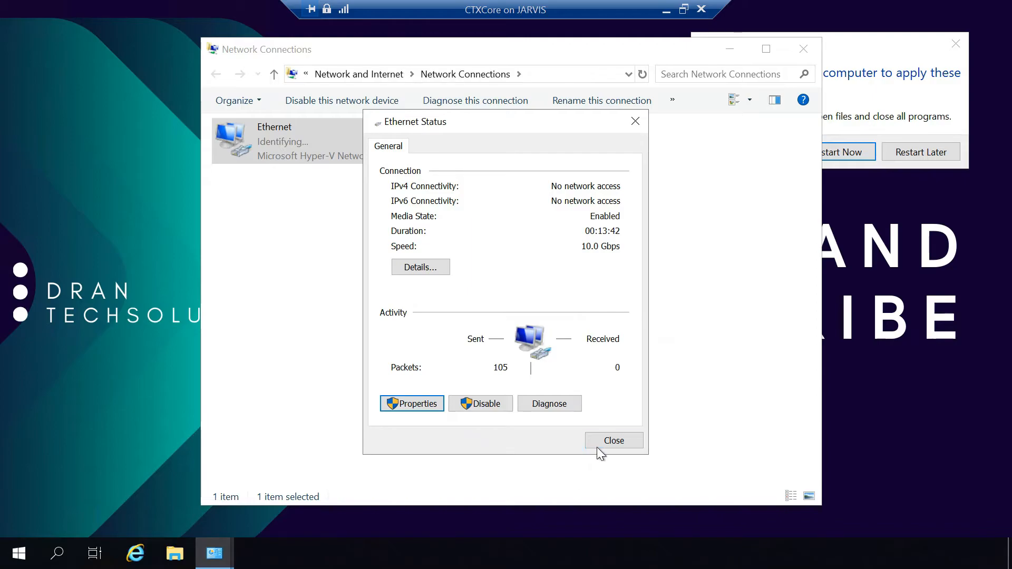
{"action": "left_click", "coordinate": [614, 440]}
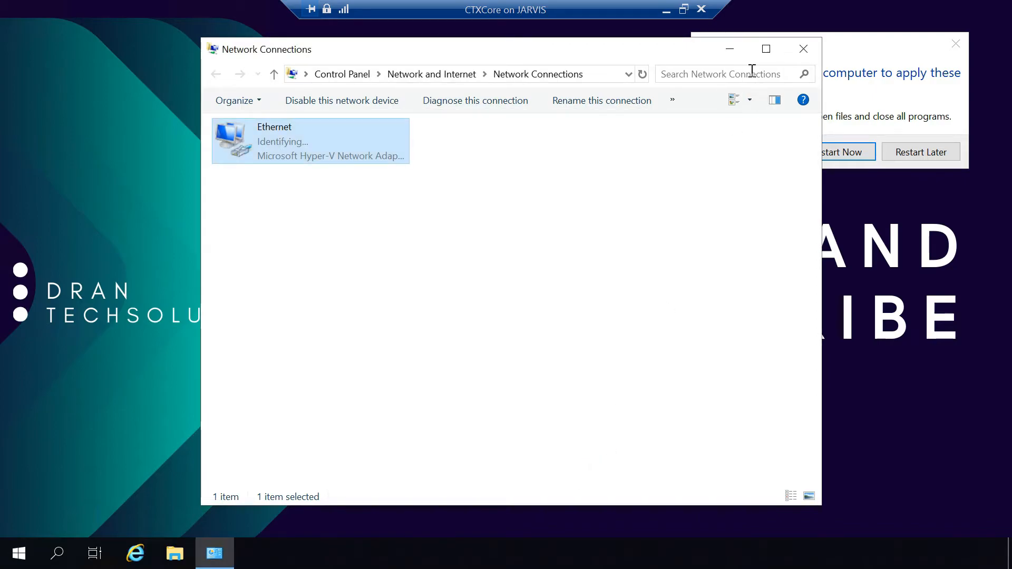
{"action": "left_click", "coordinate": [803, 49]}
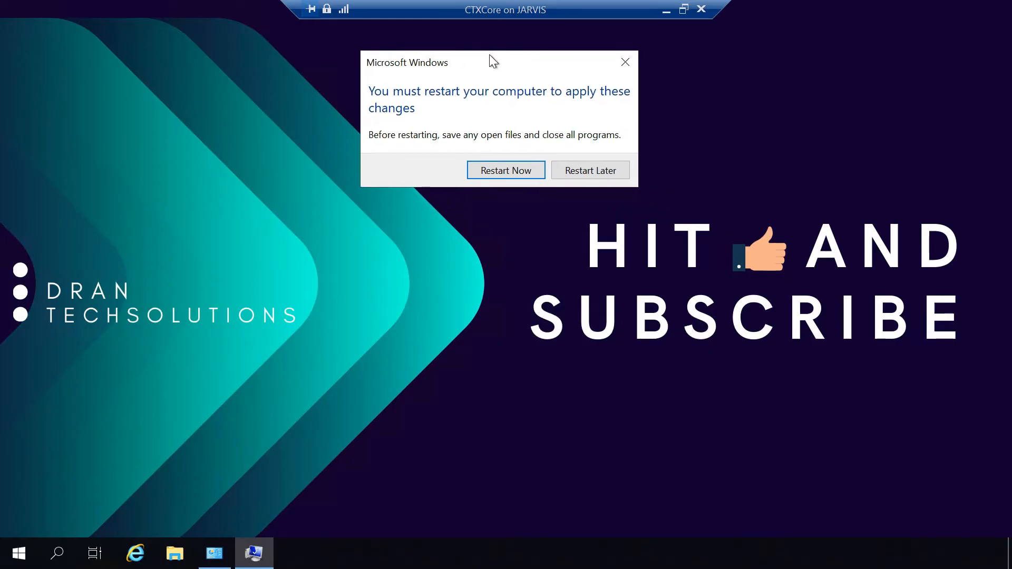
{"action": "left_click", "coordinate": [506, 170]}
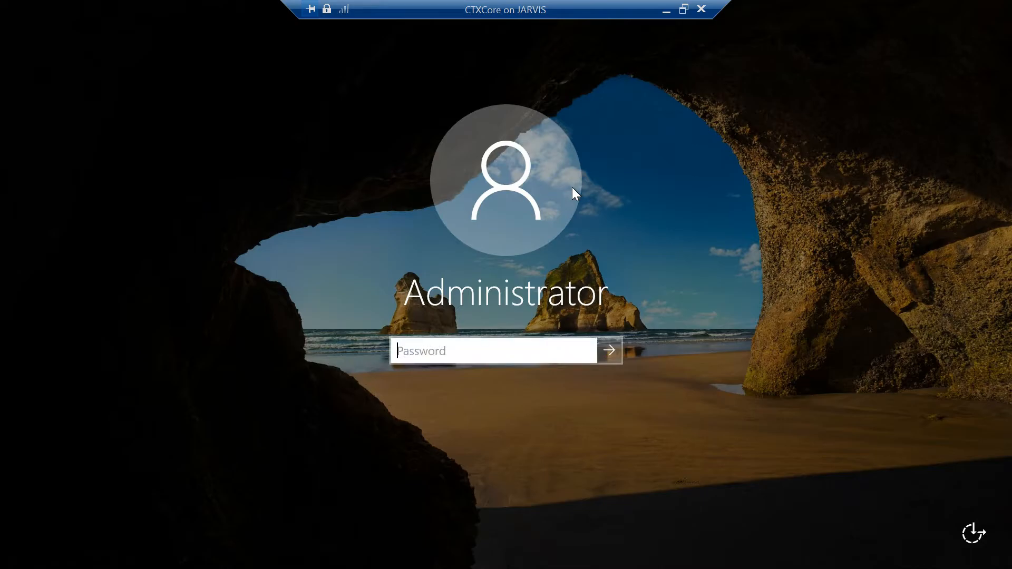
- Sign back in to CTXCore as Administrator after the restart
{"action": "type", "text": "password"}
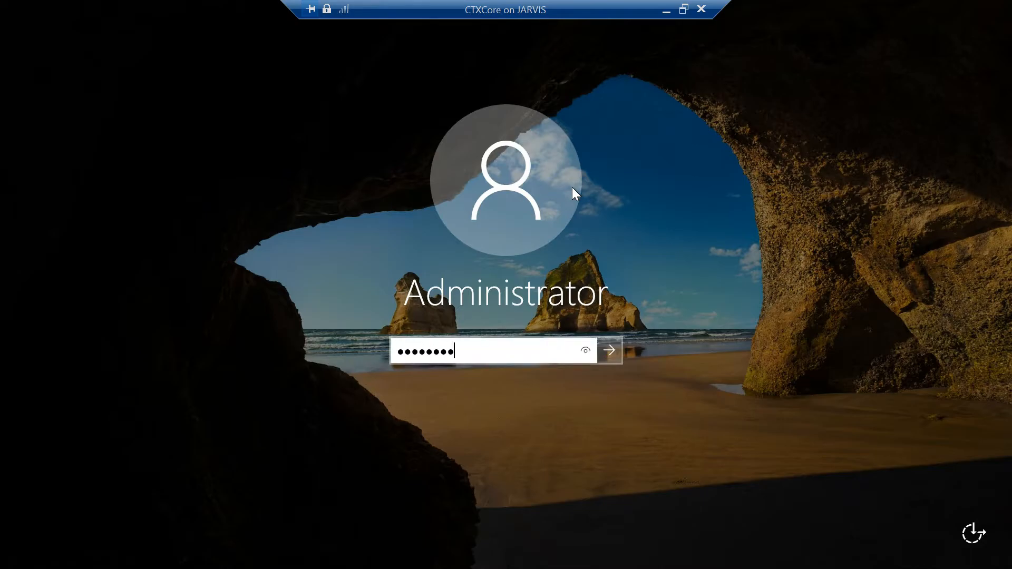
{"action": "left_click", "coordinate": [612, 351]}
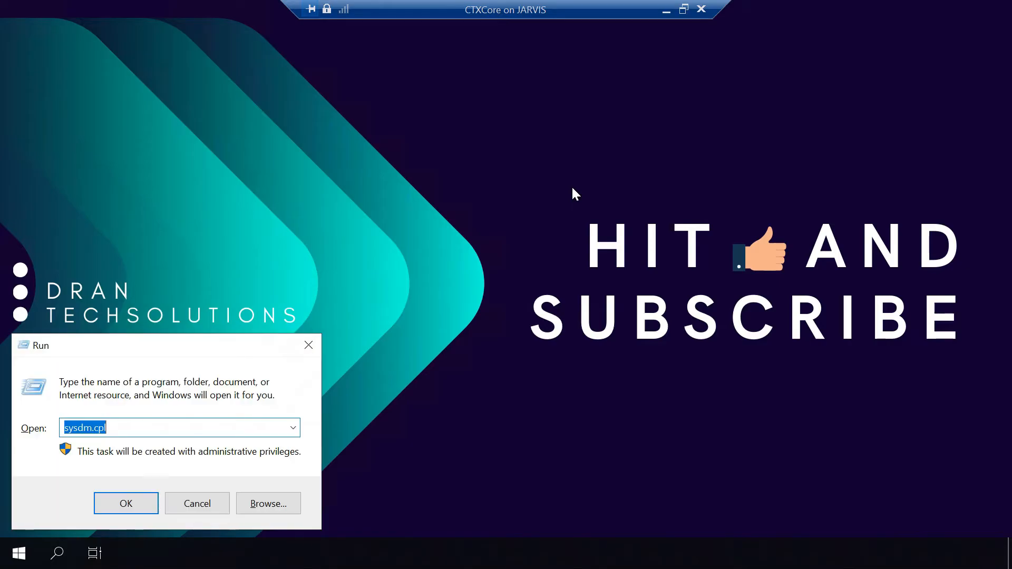
- Ping DC and confirm replies from 192.168.10.11, then type sysdm.cpl
{"action": "left_click", "coordinate": [126, 504]}
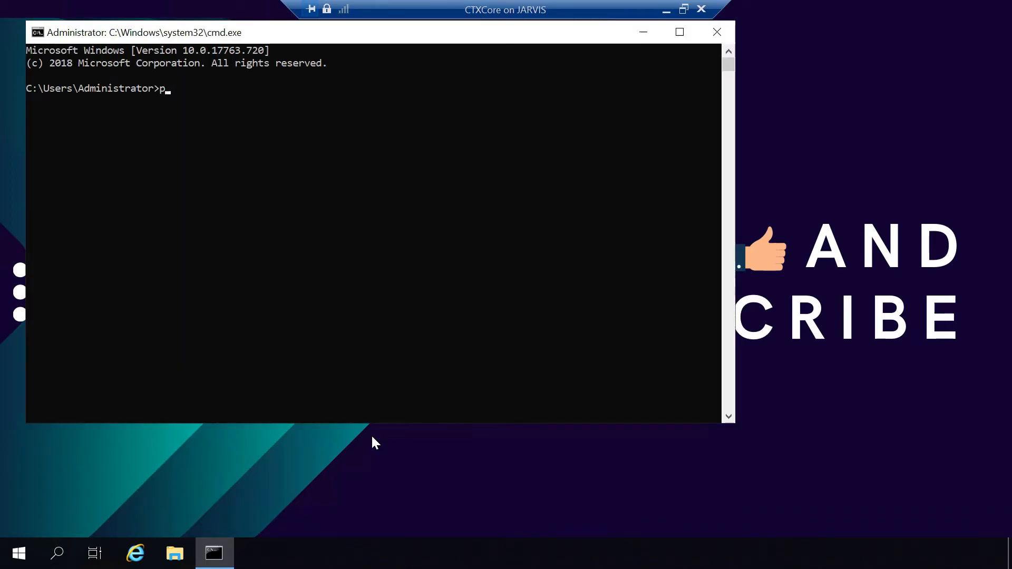
{"action": "type", "text": "ing dc"}
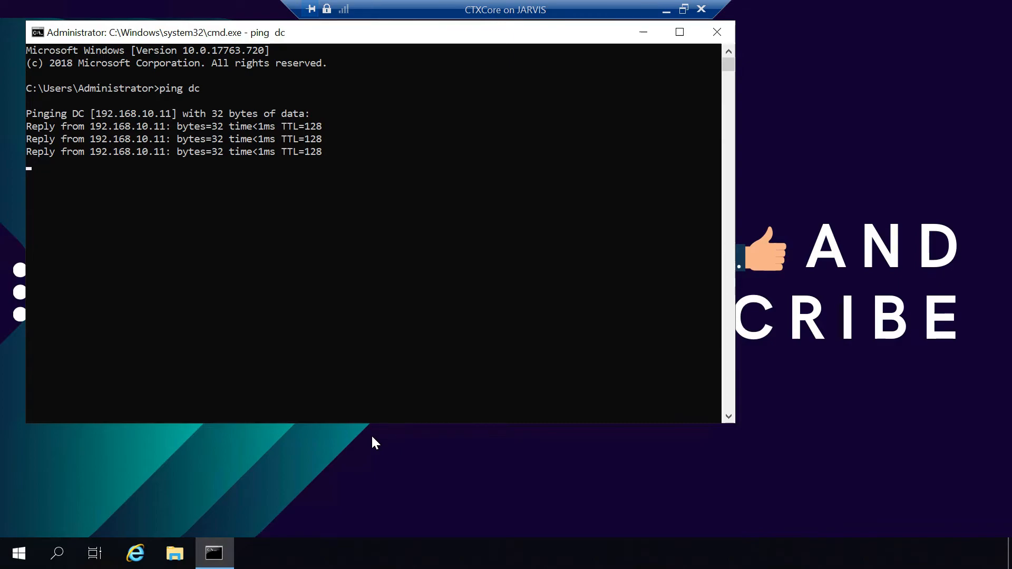
{"action": "type", "text": "sys"}
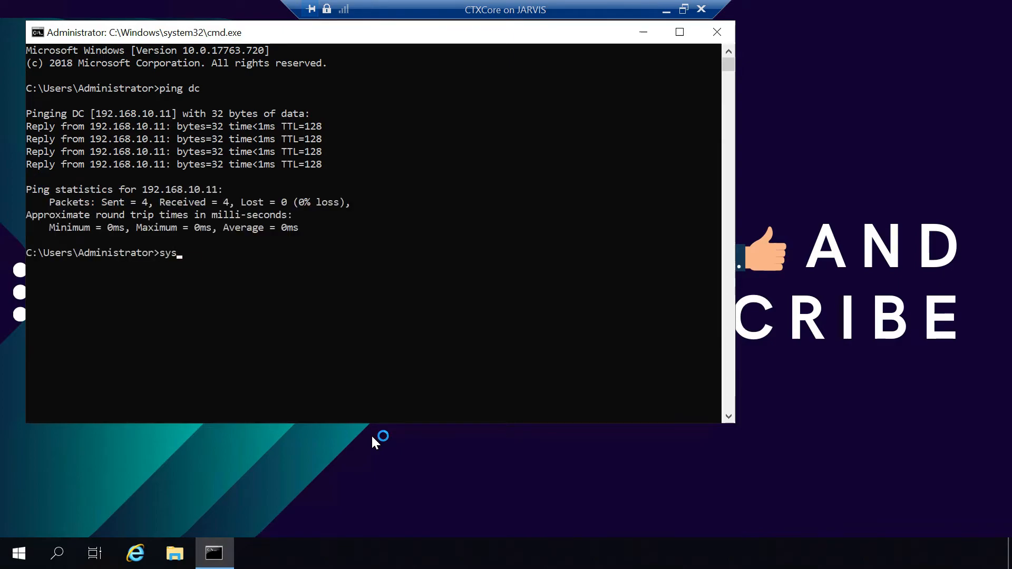
{"action": "type", "text": "t"}
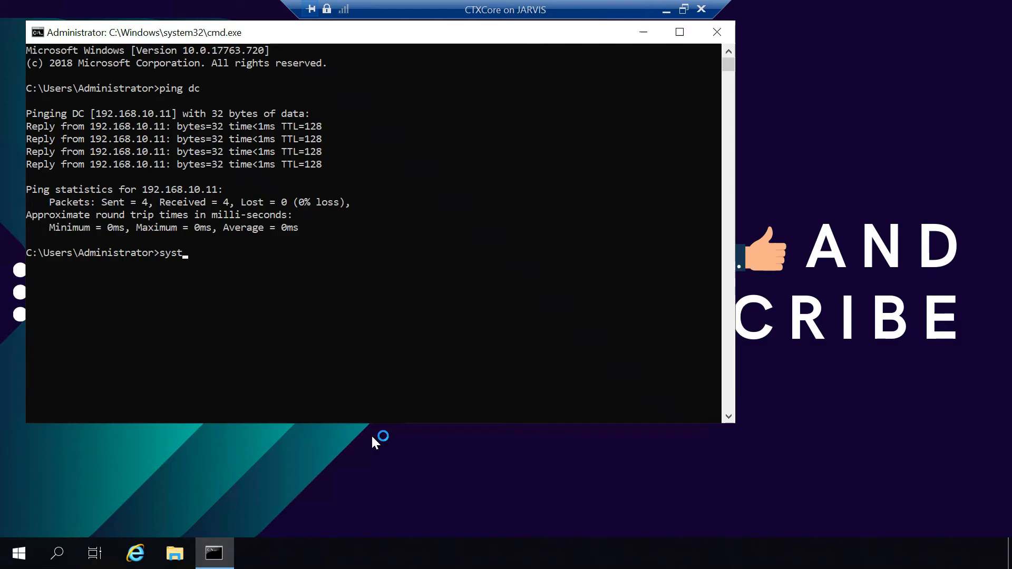
{"action": "type", "text": "e"}
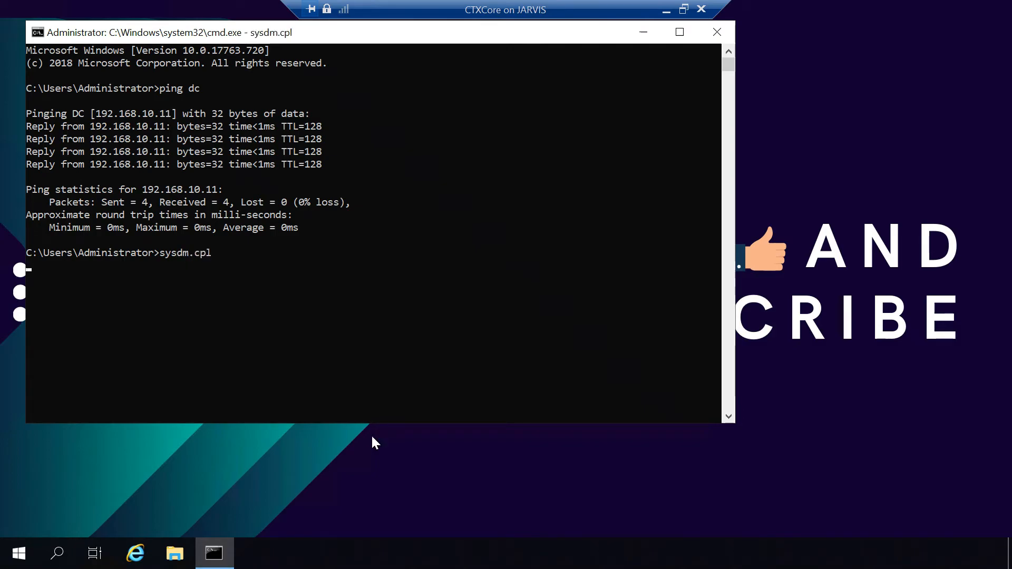
- Run sysdm.cpl and make CTXCore a member of the Dran.local domain
{"action": "key", "text": "Enter"}
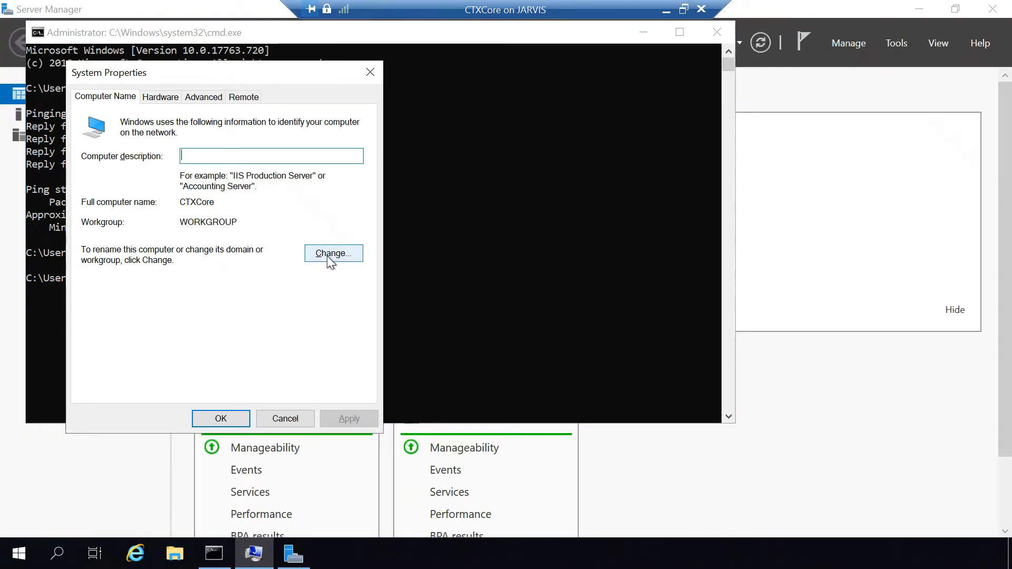
{"action": "mouse_move", "coordinate": [335, 264]}
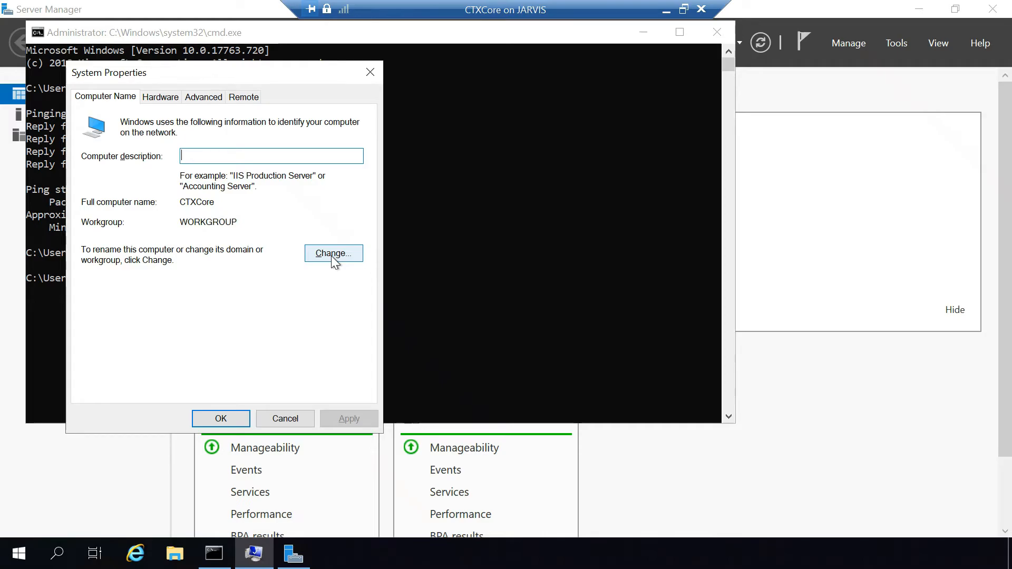
{"action": "left_click", "coordinate": [333, 253]}
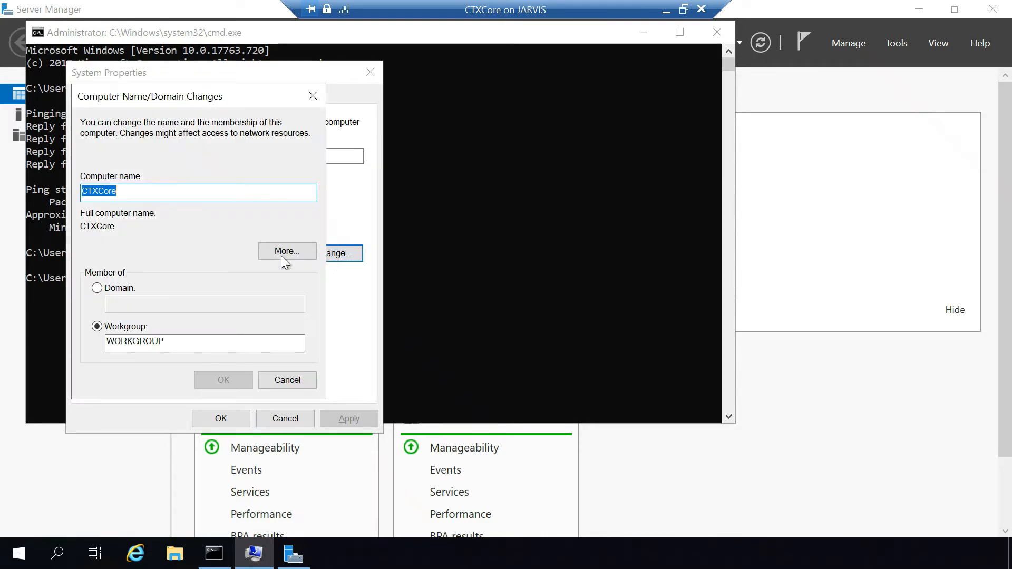
{"action": "left_click", "coordinate": [96, 287]}
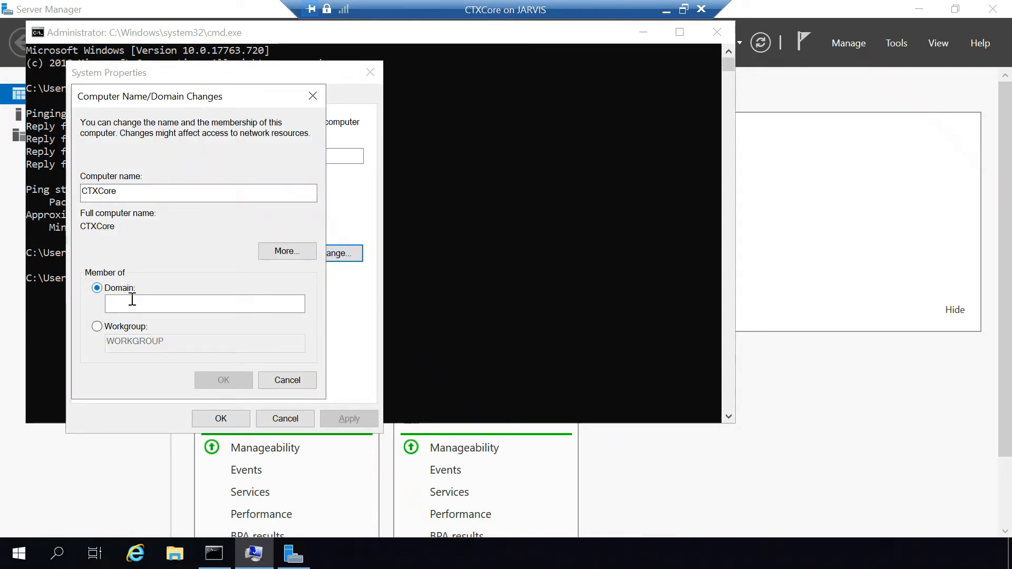
{"action": "type", "text": "Dr"}
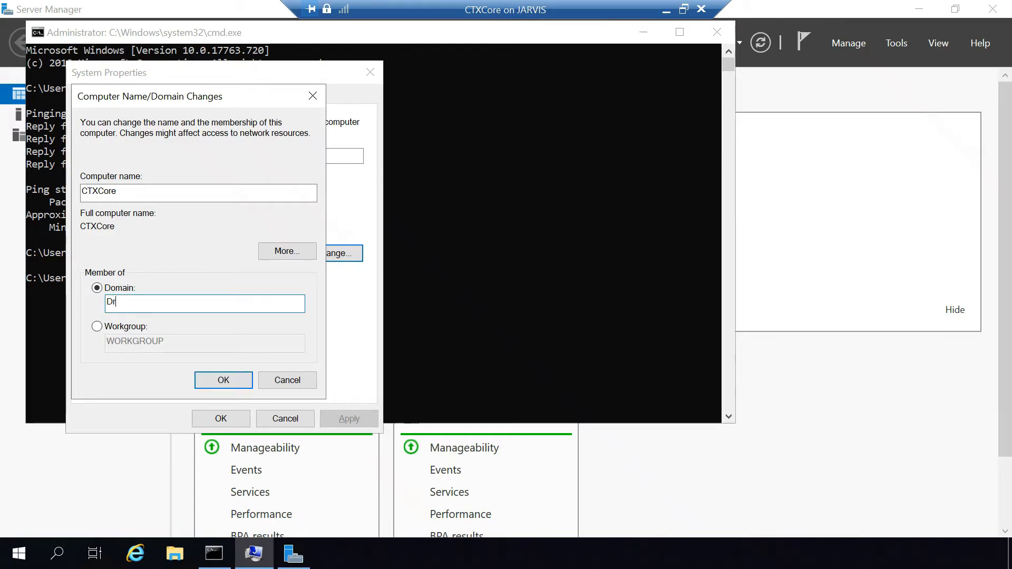
{"action": "type", "text": "an.local"}
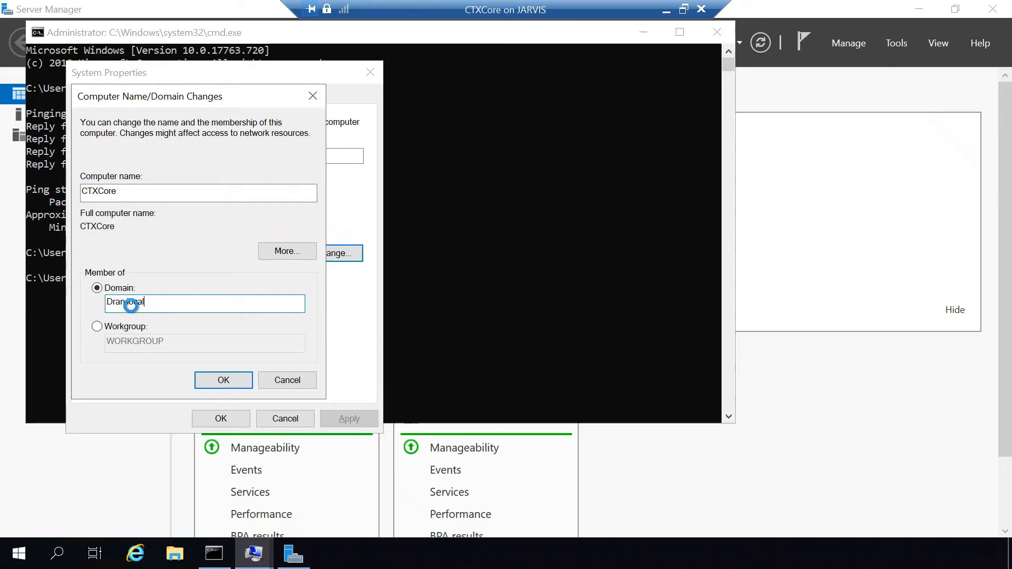
{"action": "left_click", "coordinate": [223, 380]}
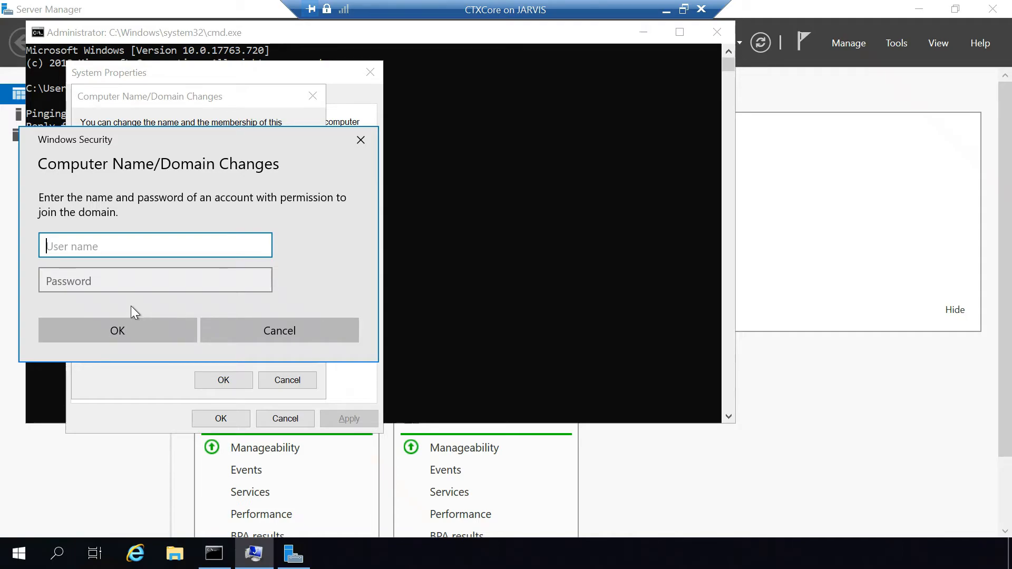
- Authorize the domain join as Dran\Alpha and acknowledge the welcome and restart messages
{"action": "type", "text": "Dran"}
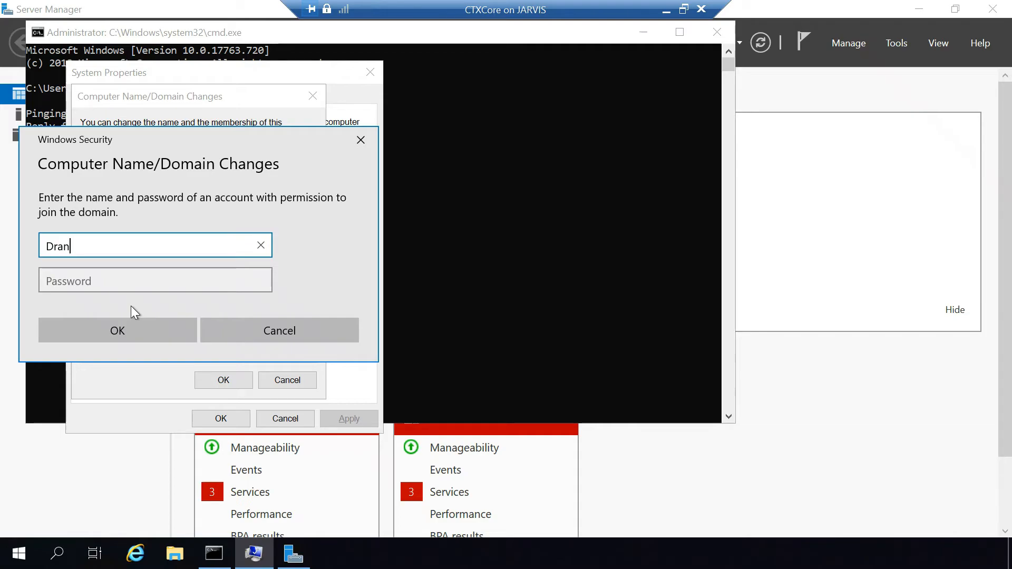
{"action": "type", "text": "\\Alpha"}
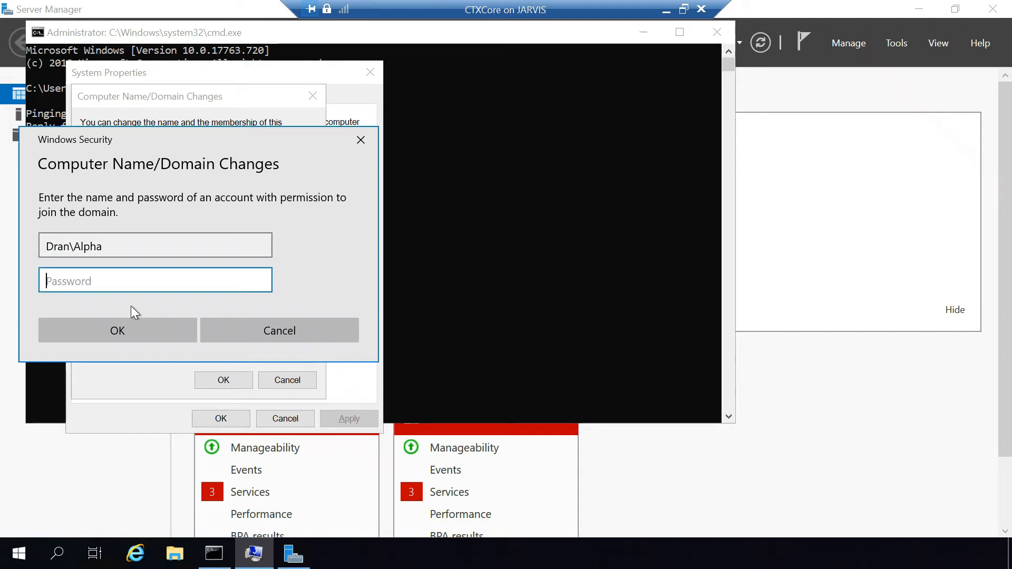
{"action": "type", "text": "password"}
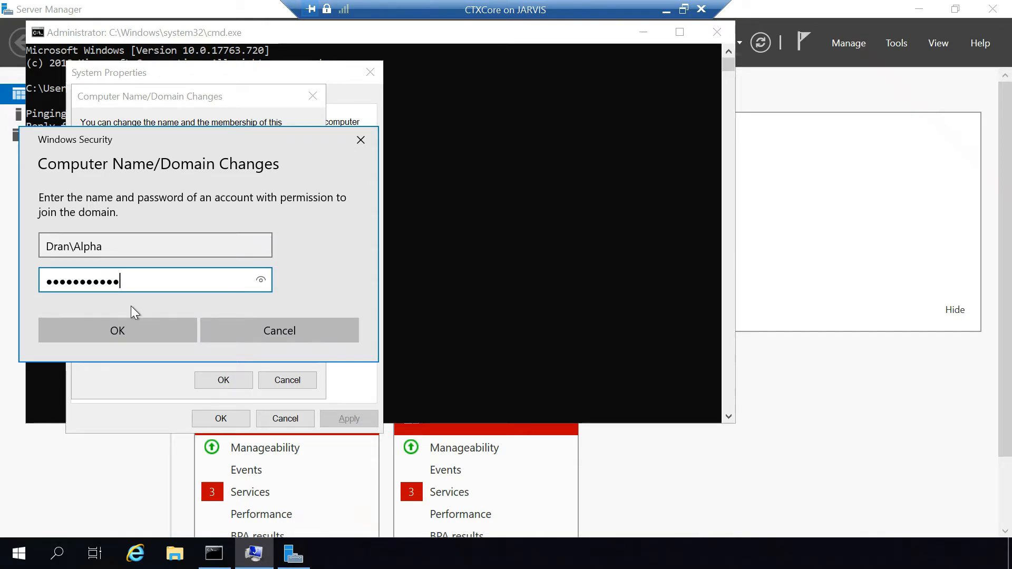
{"action": "left_click", "coordinate": [117, 330]}
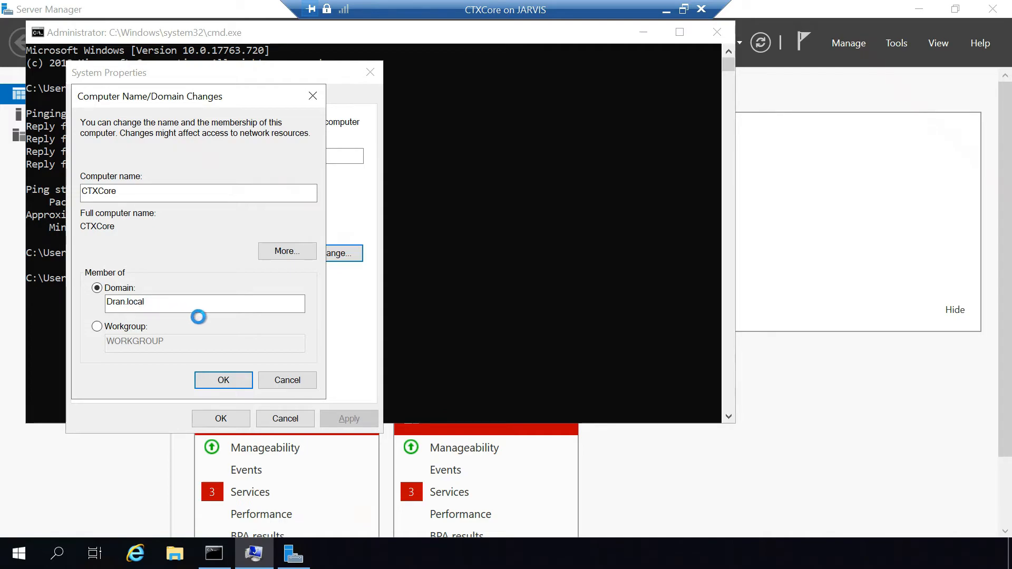
{"action": "left_click", "coordinate": [223, 380]}
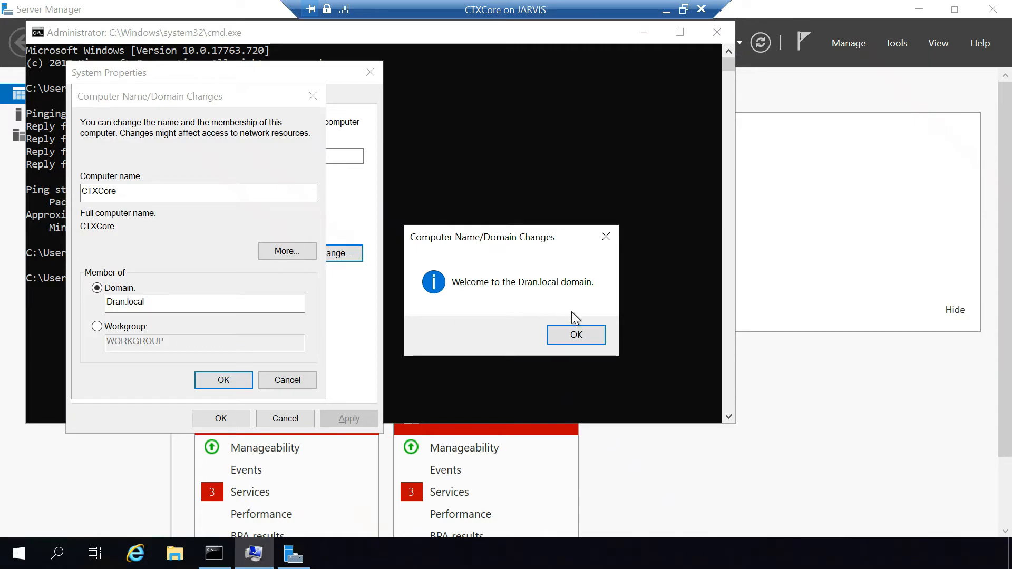
{"action": "left_click", "coordinate": [576, 335]}
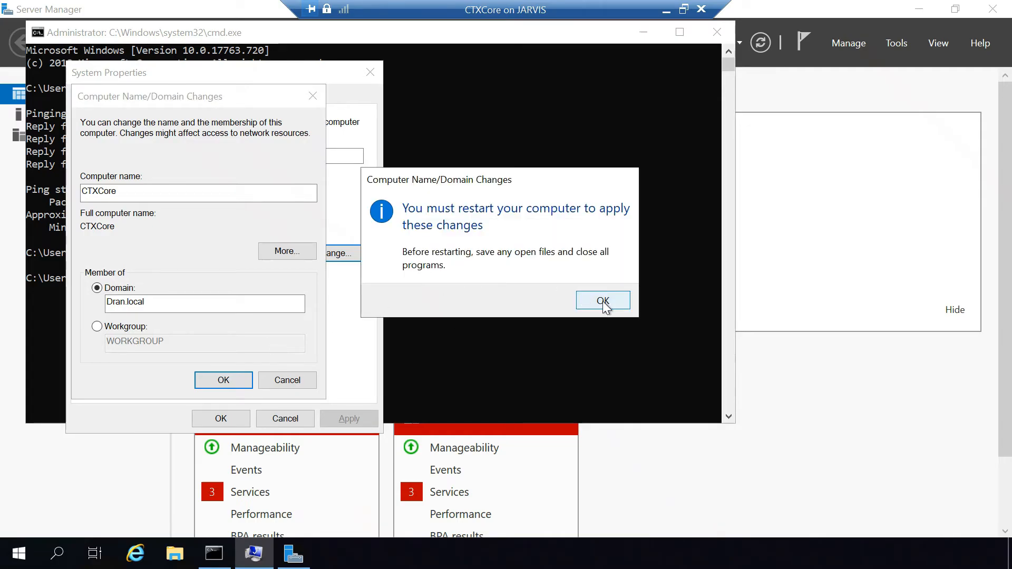
{"action": "left_click", "coordinate": [602, 301]}
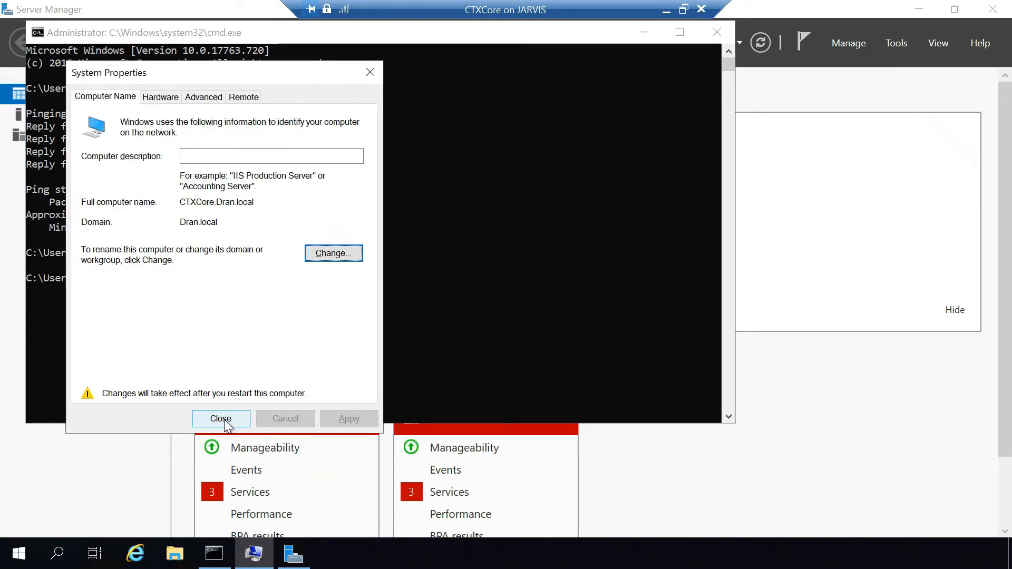
- Close System Properties and restart CTXCore to apply the domain join
{"action": "left_click", "coordinate": [221, 419]}
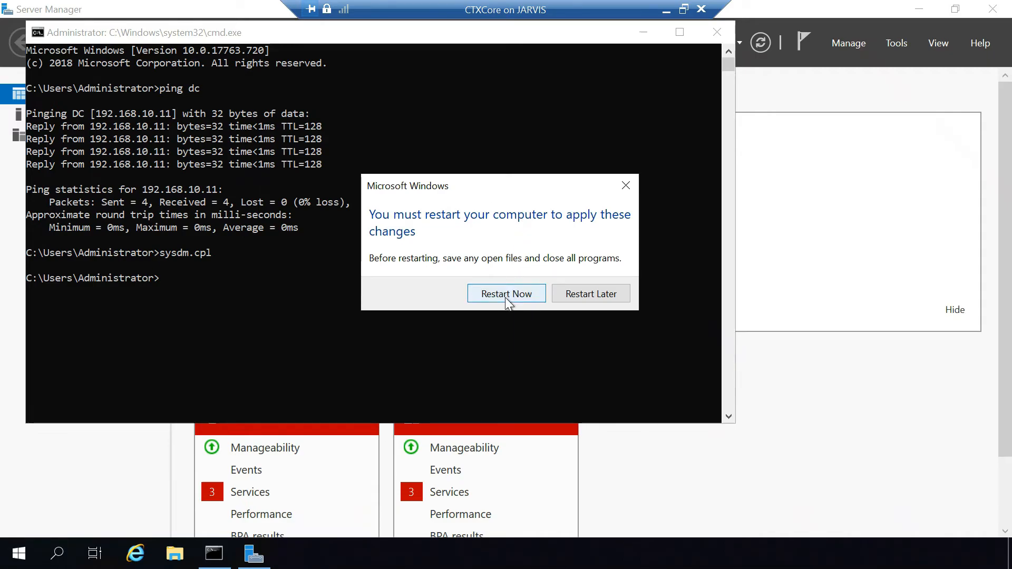
{"action": "left_click", "coordinate": [507, 294]}
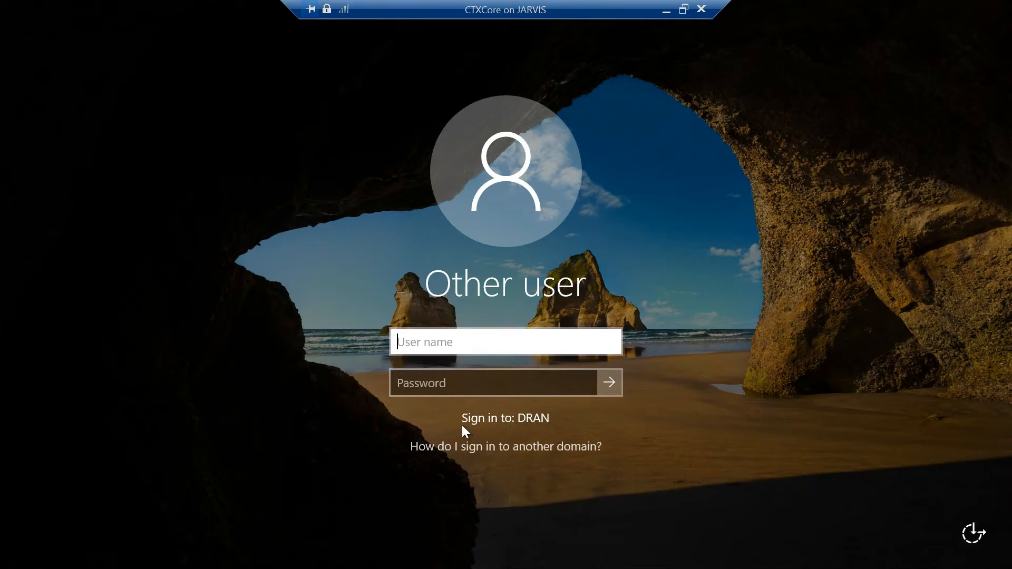
{"action": "mouse_move", "coordinate": [538, 420]}
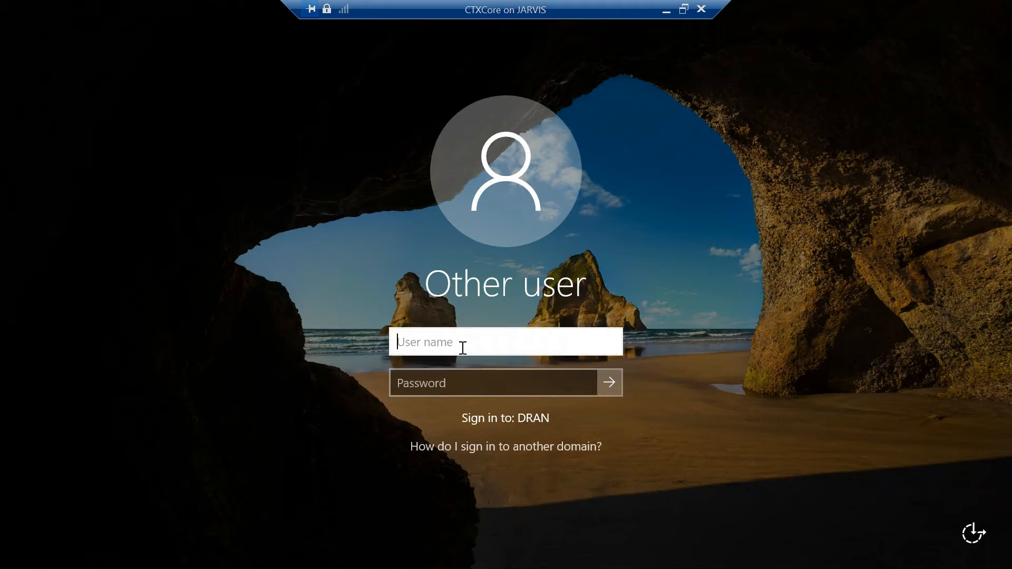
- Sign in to CTXCore as DRAN domain user alpha with its password
{"action": "type", "text": "alpha"}
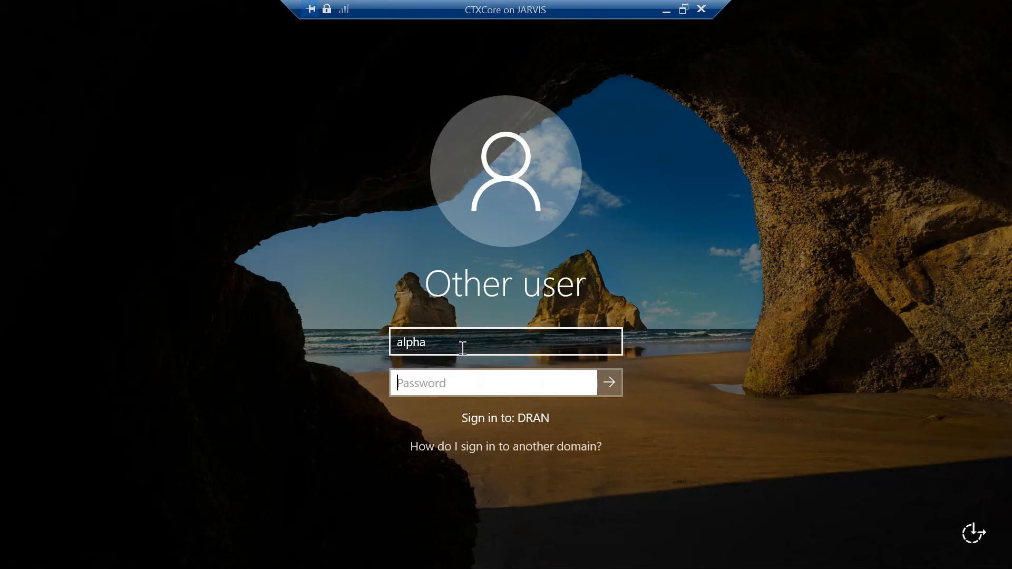
{"action": "type", "text": "password"}
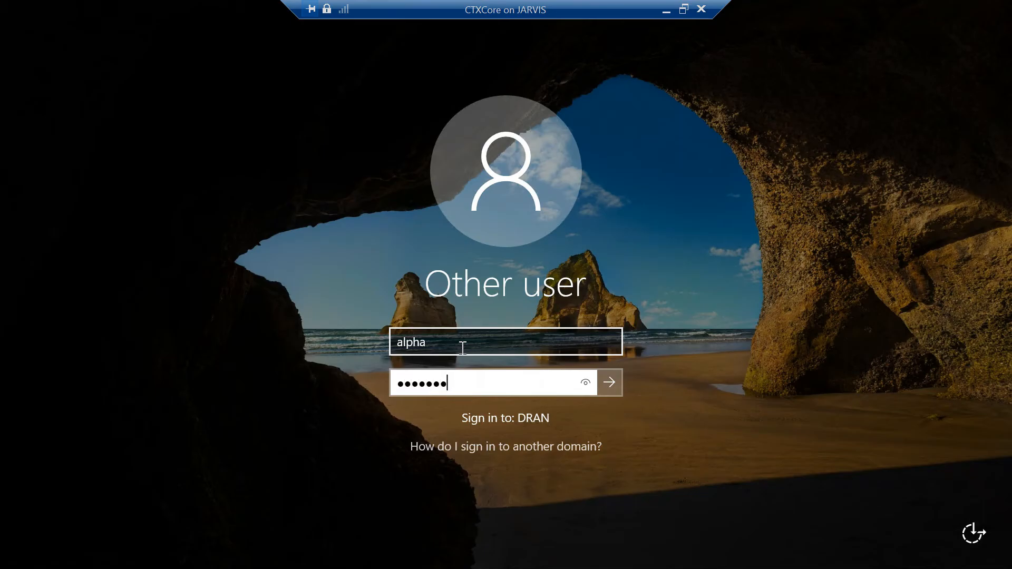
{"action": "left_click", "coordinate": [609, 382]}
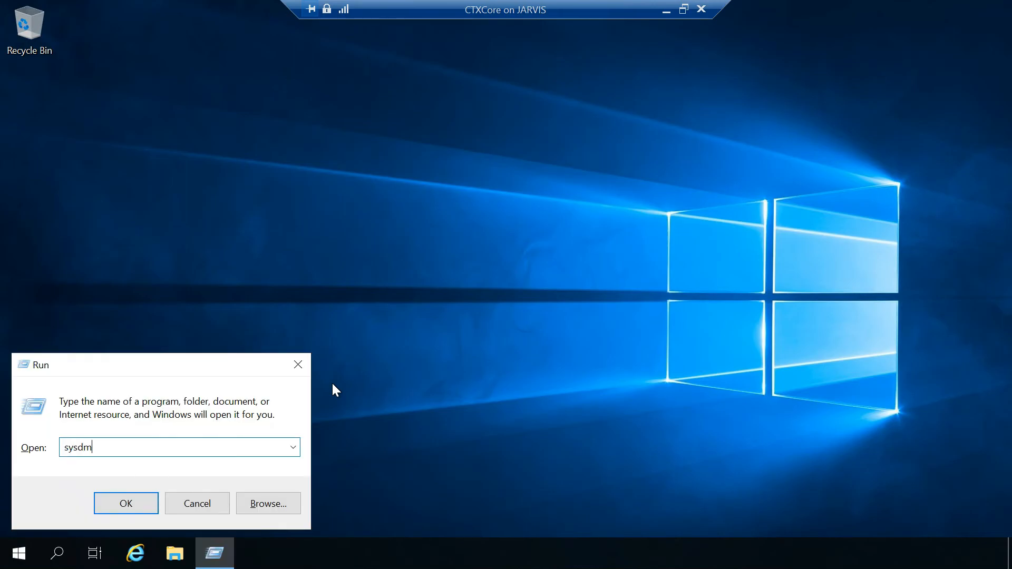
- Run sysdm.cpl to confirm the name CTXCore.Dran.local, then close System Properties
{"action": "type", "text": ".c"}
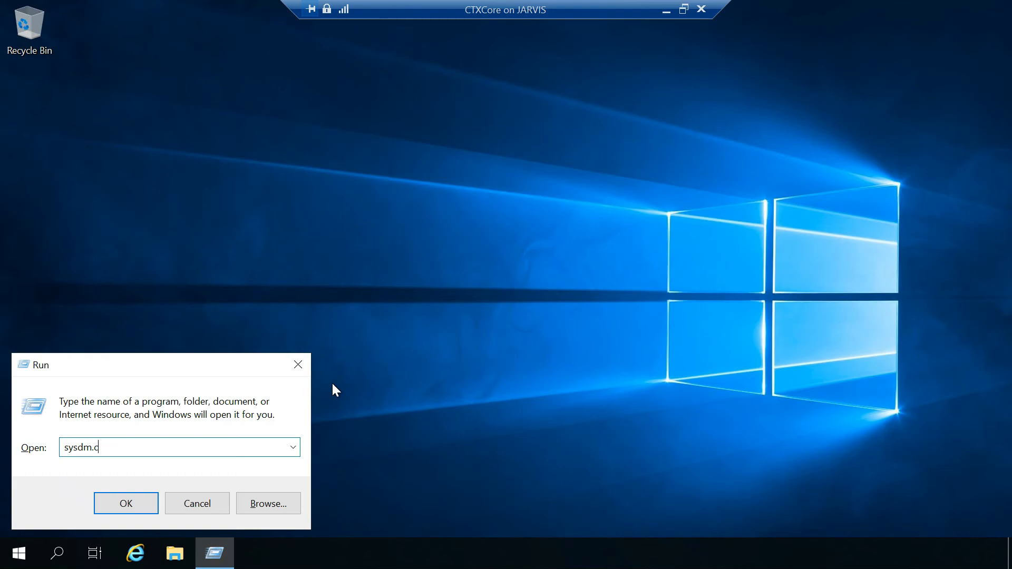
{"action": "left_click", "coordinate": [126, 504]}
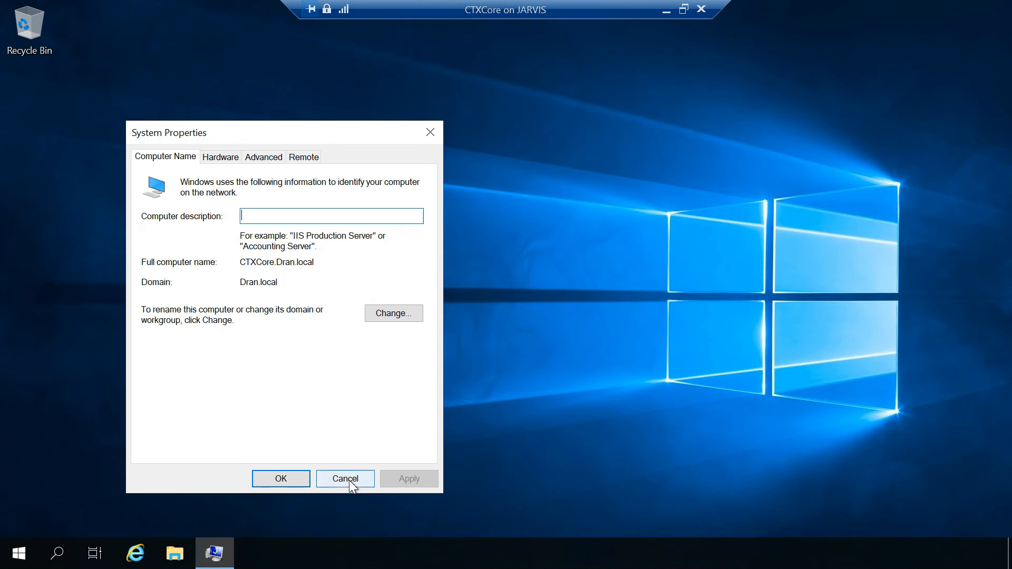
{"action": "left_click", "coordinate": [345, 478]}
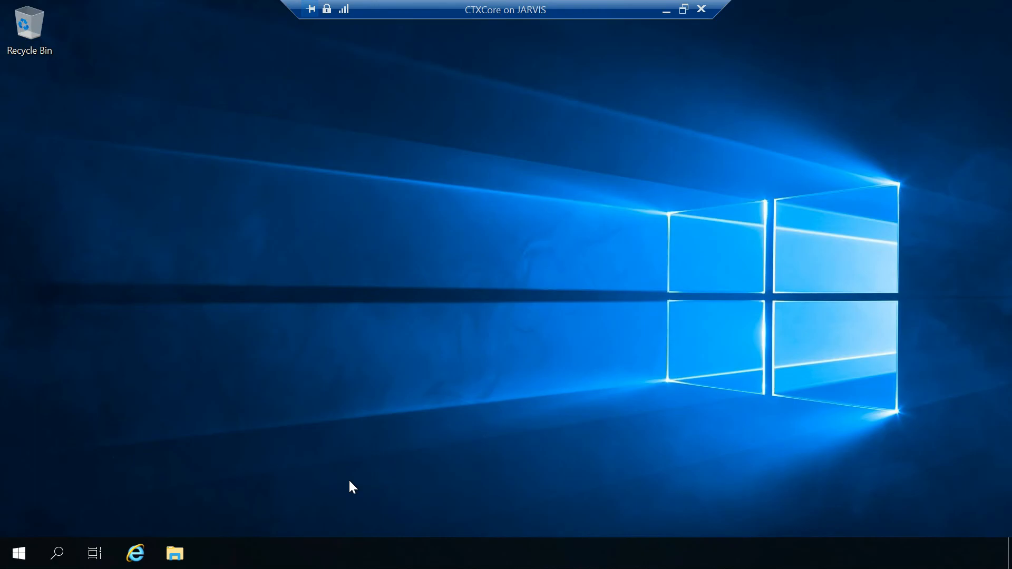
{"action": "mouse_move", "coordinate": [663, 40]}
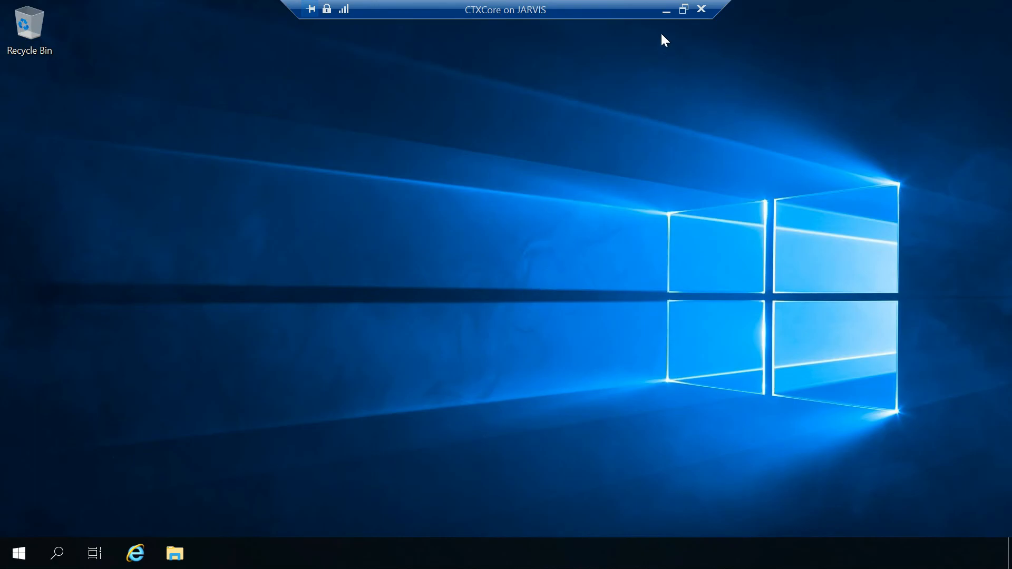